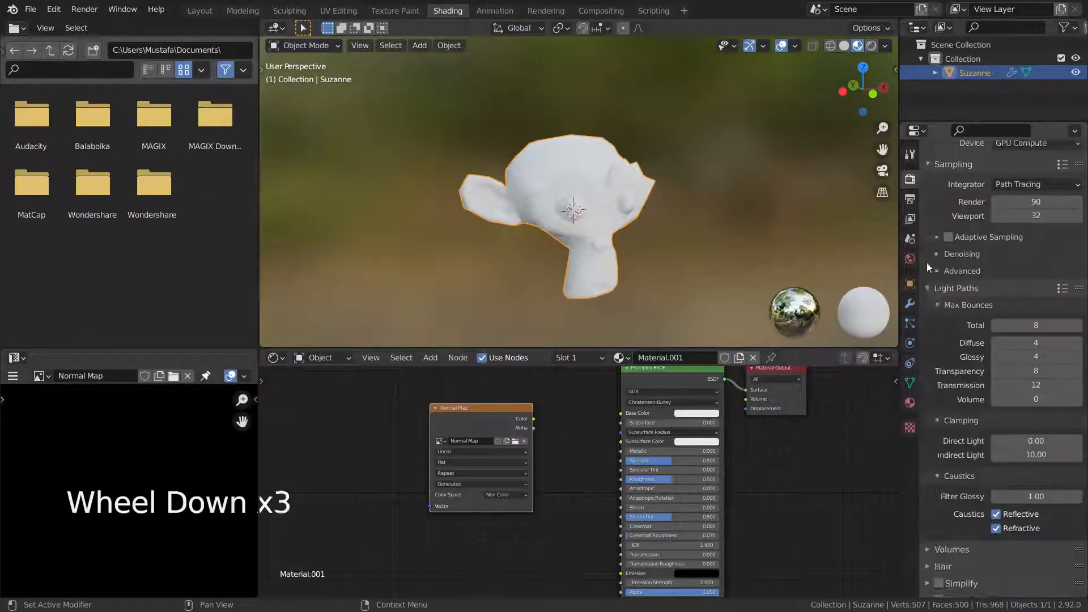
- Zoom around the finished red Suzanne and its baked Normal Map node setup to inspect the result
scroll("down", 3)
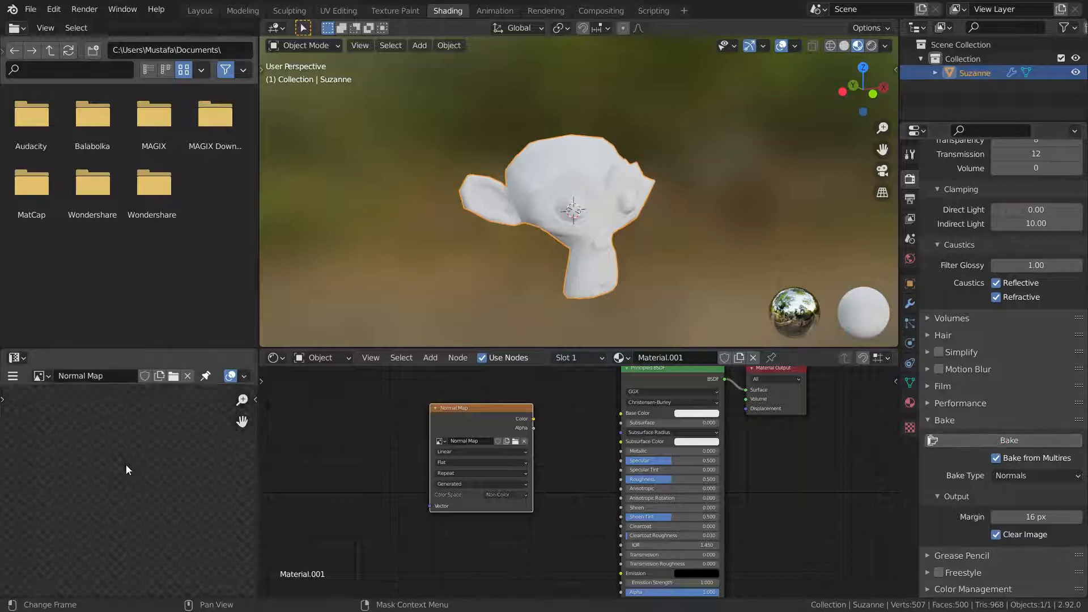
key("ctrl+space")
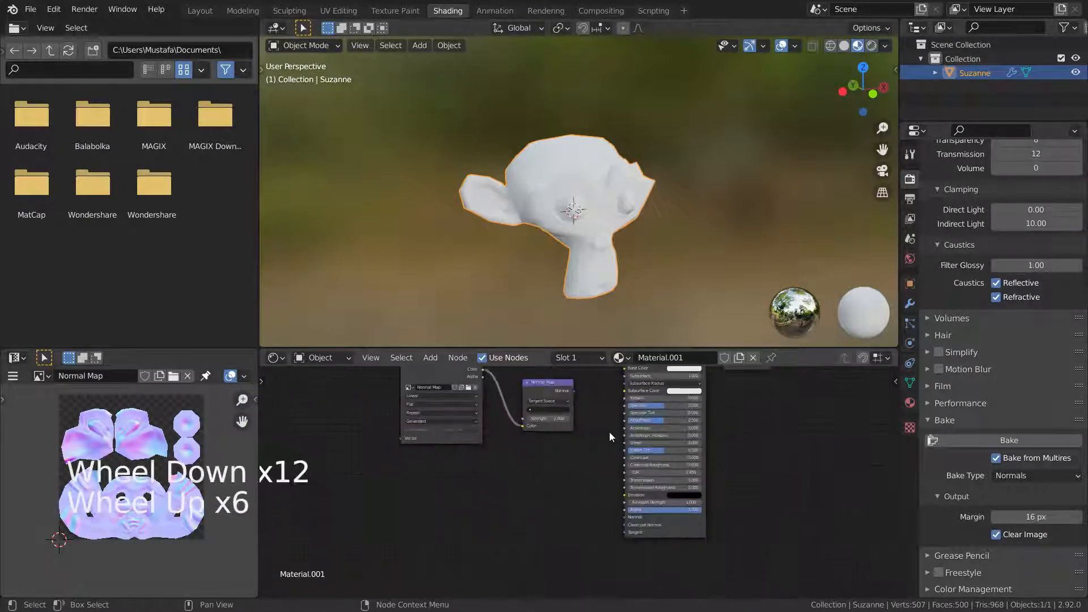
scroll("down", 3)
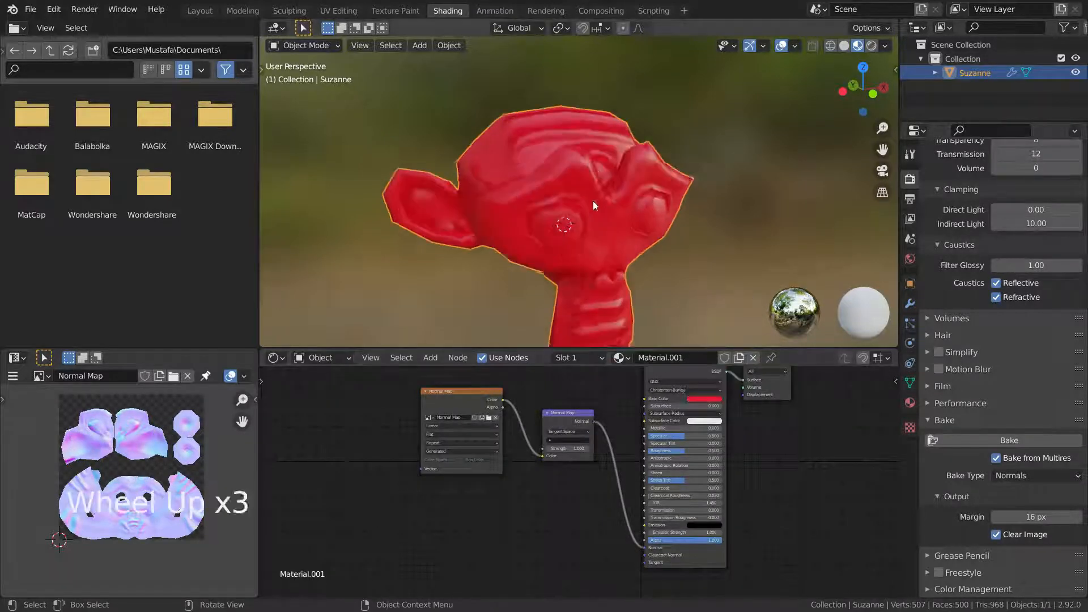
scroll("down", 3)
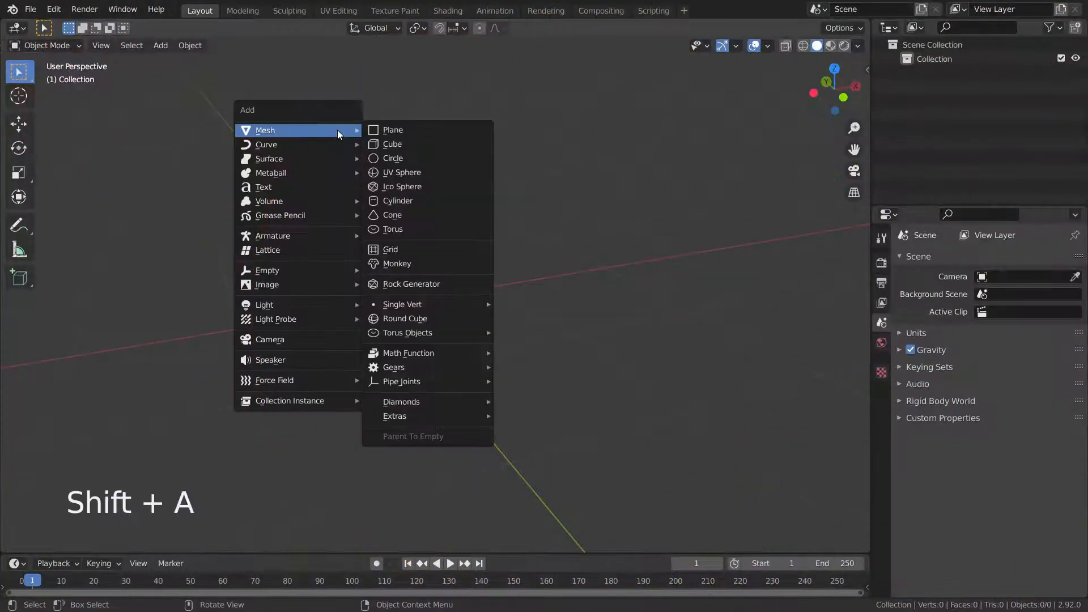
- Add a Monkey mesh and shade it smooth from its context menu
left_click(396, 264)
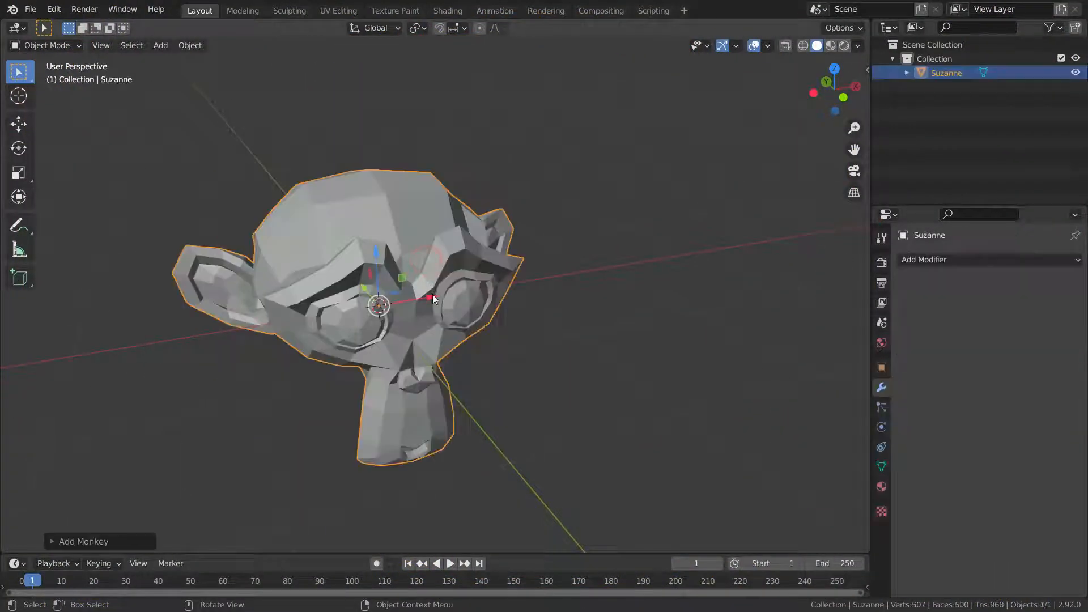
right_click(415, 206)
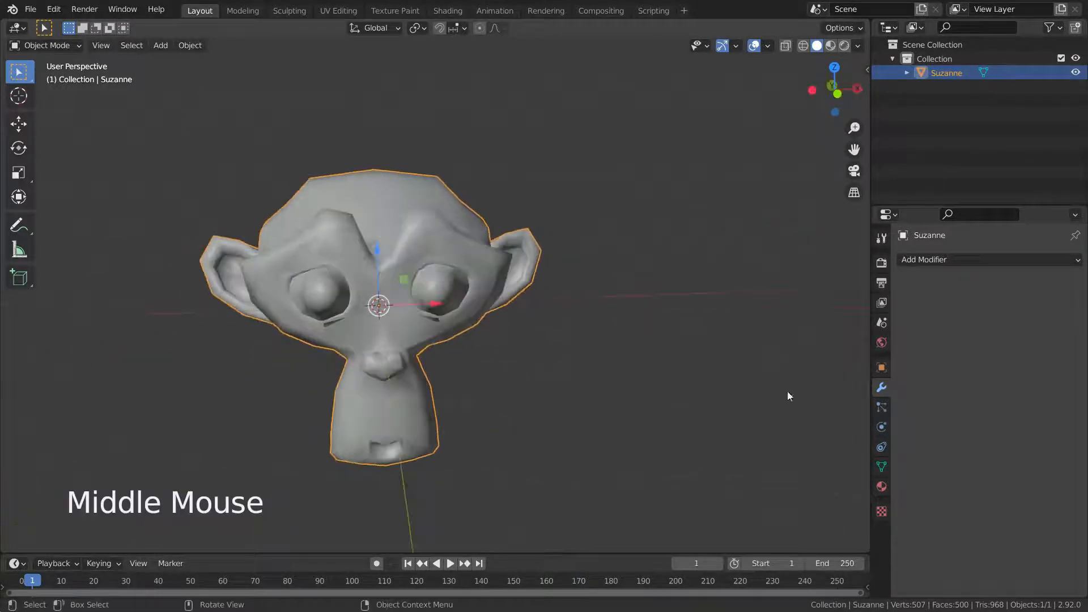
- Add a Multiresolution modifier to Suzanne and subdivide it up to level 5
left_click(922, 259)
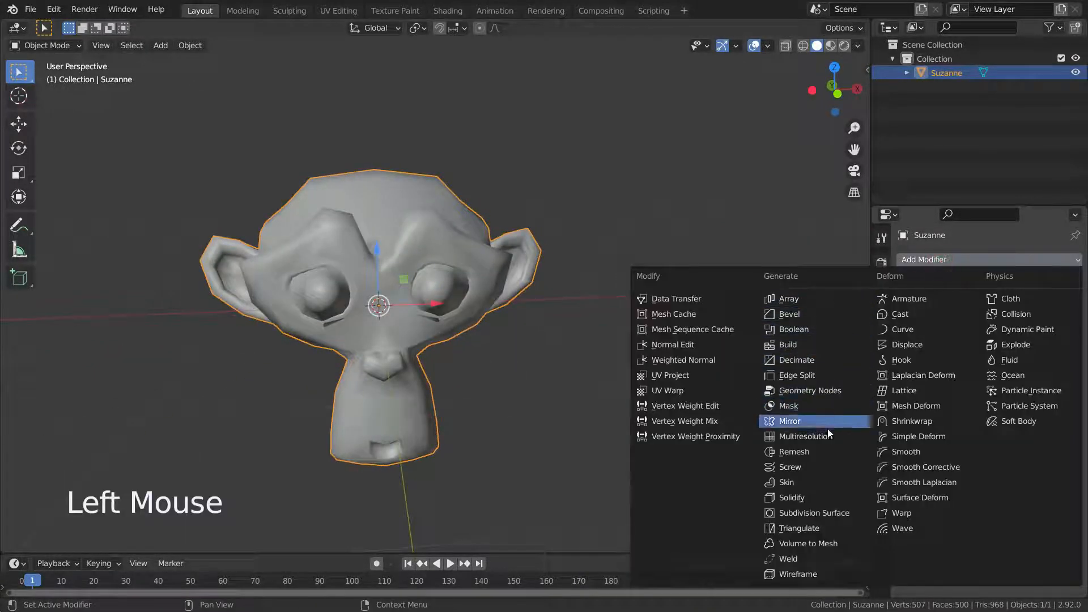
left_click(801, 435)
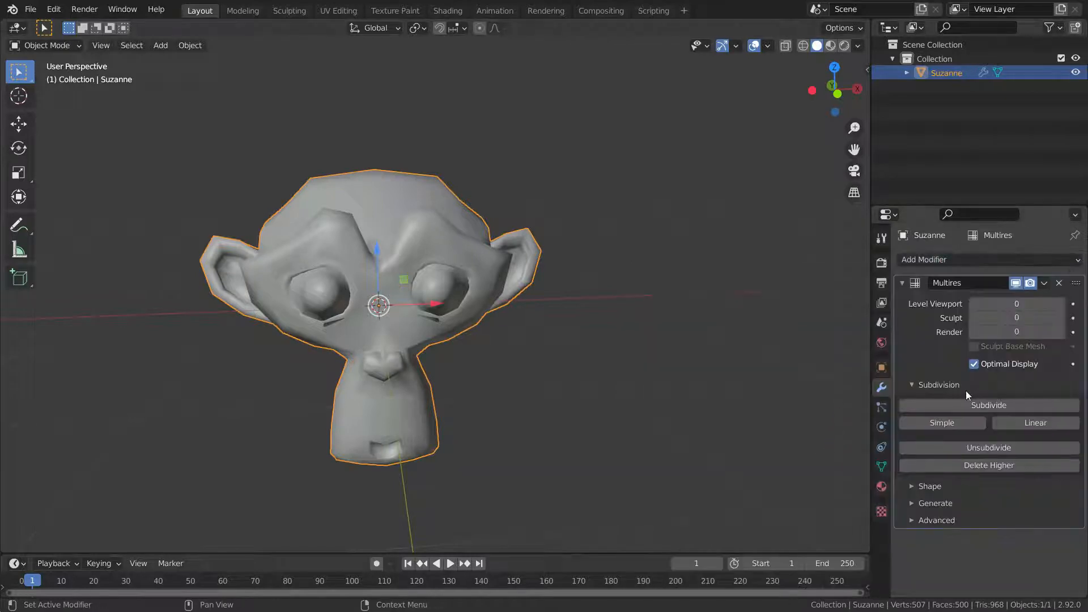
left_click(988, 405)
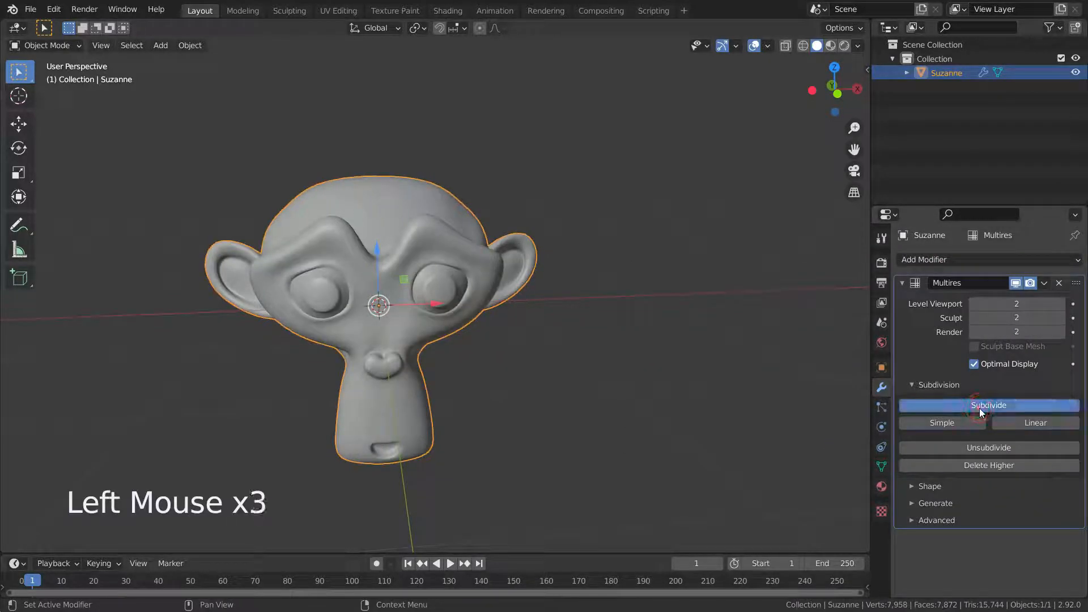
left_click(988, 405)
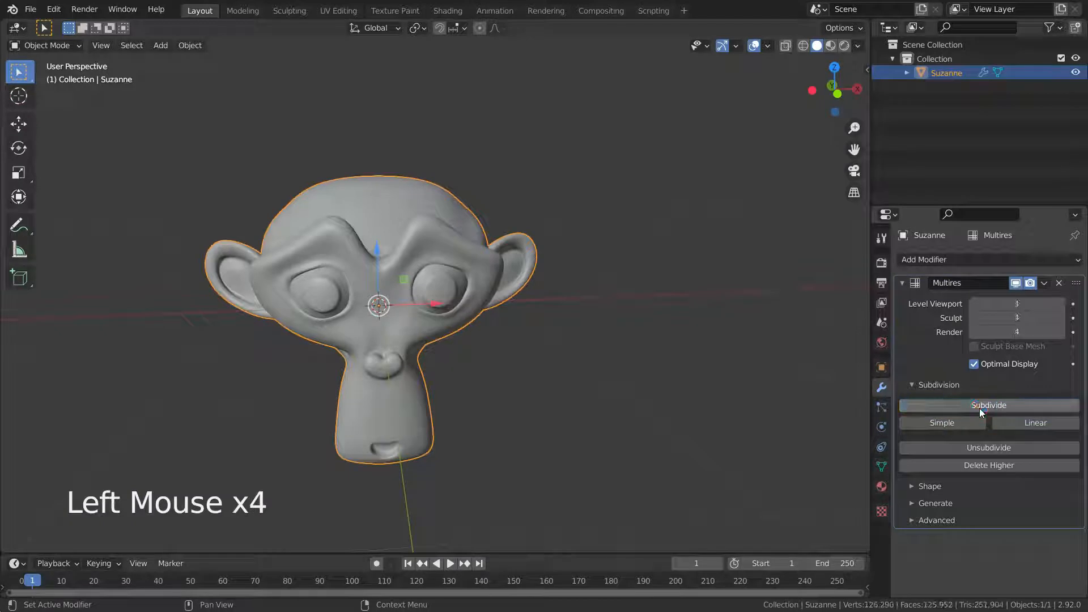
scroll("down", 3)
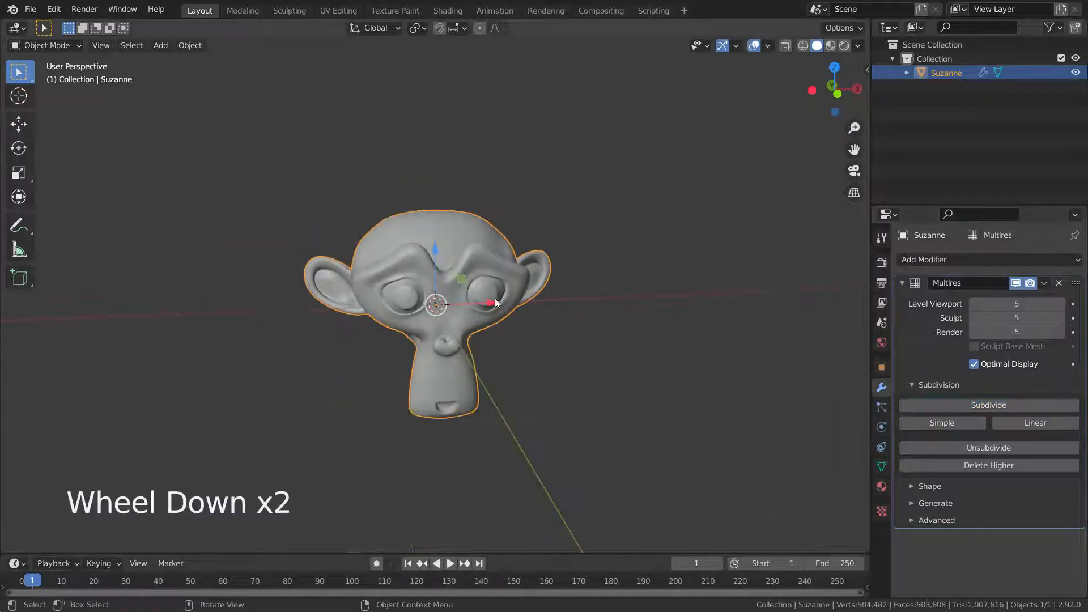
scroll("down", 3)
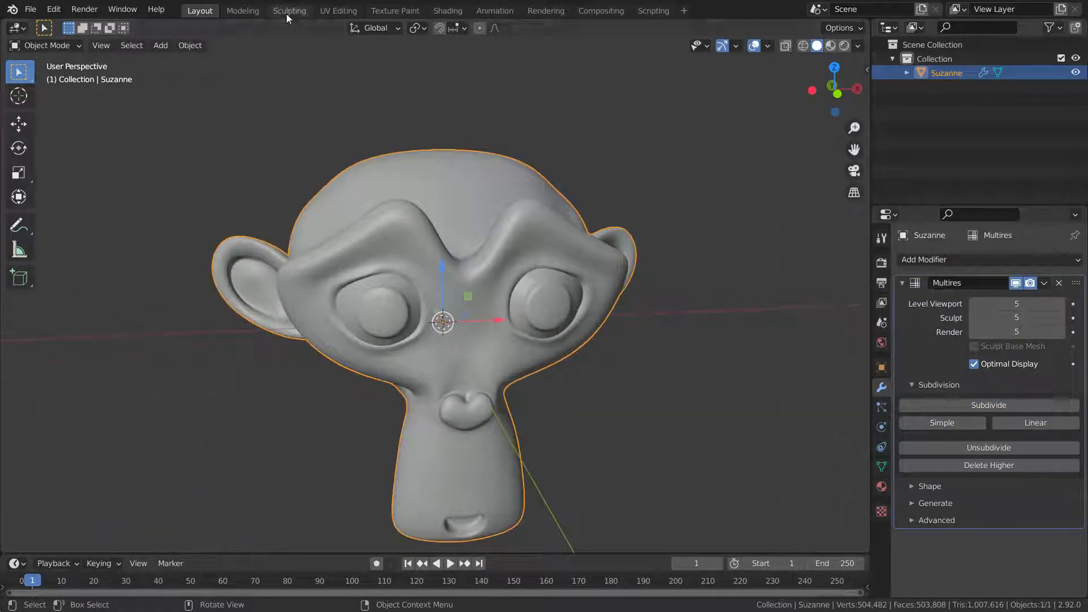
- In the Sculpting workspace, draw ridges across the forehead and wrinkles on the neck
left_click(289, 10)
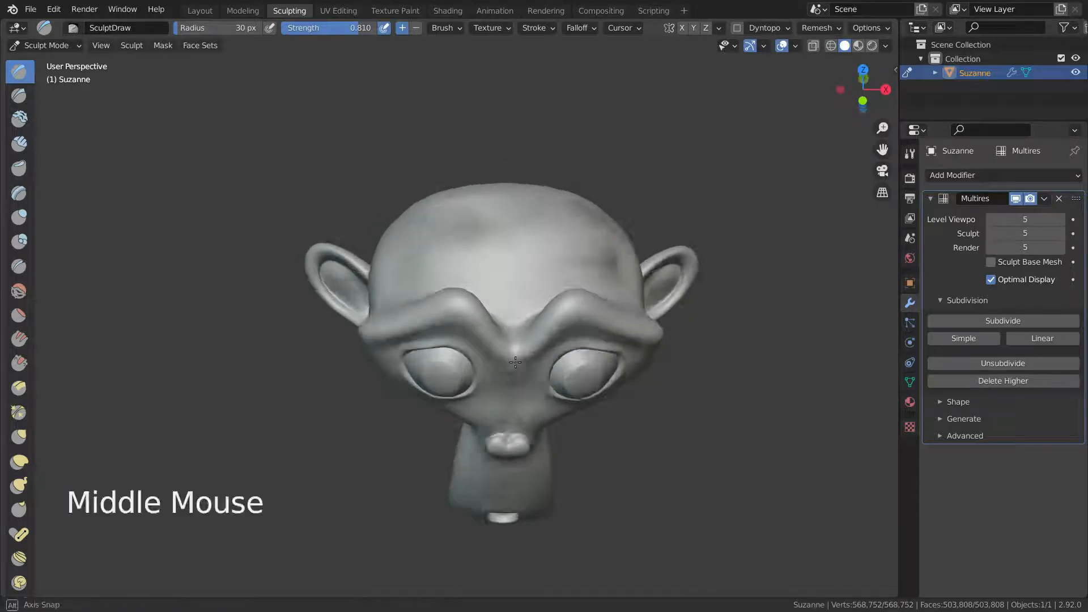
left_click_drag(513, 360, 520, 257)
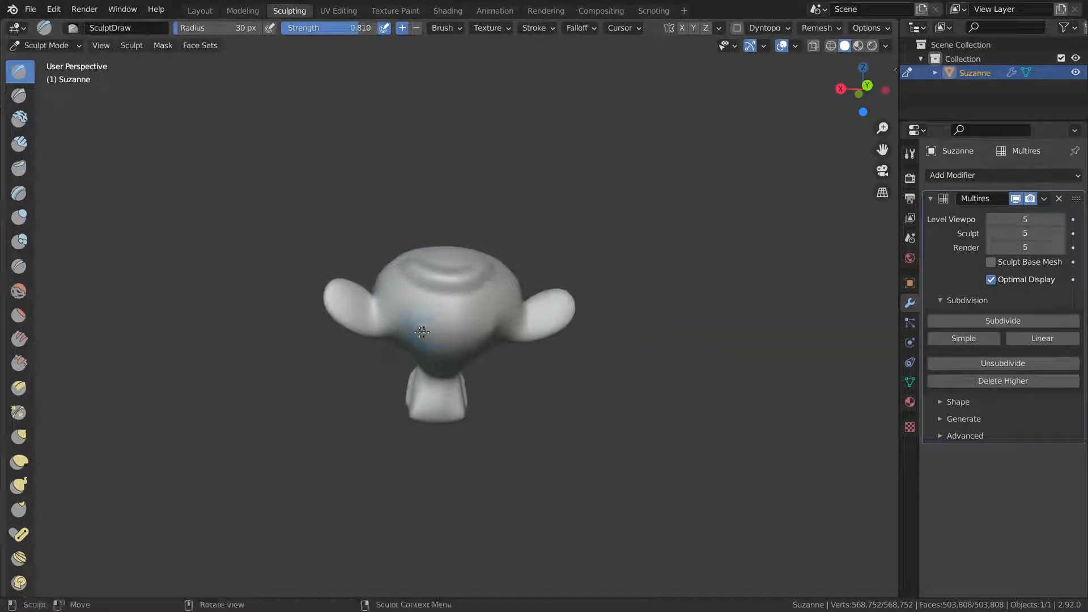
scroll("down", 3)
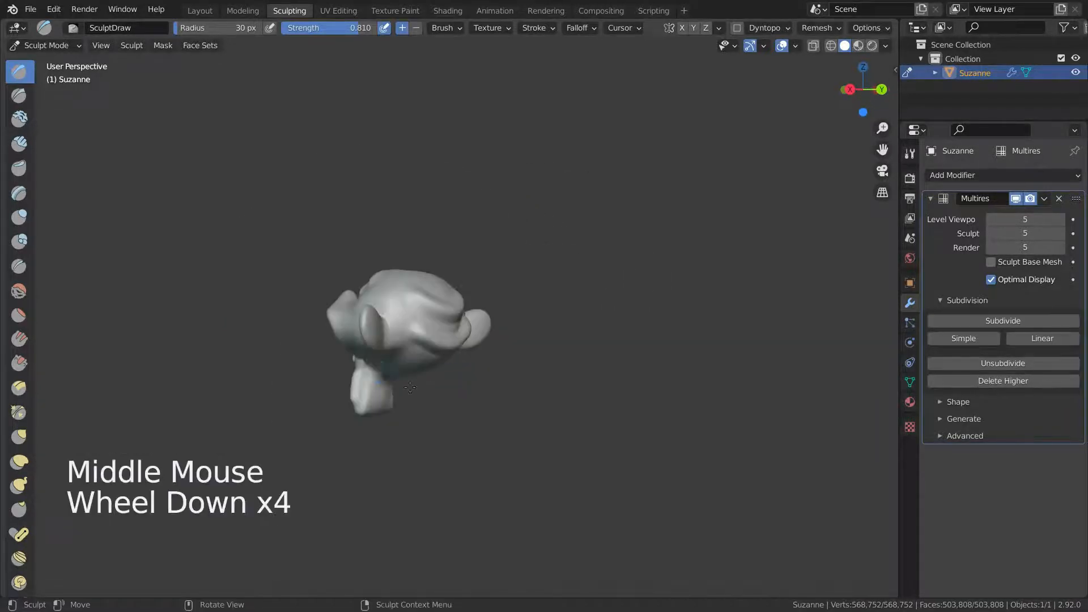
scroll("up", 3)
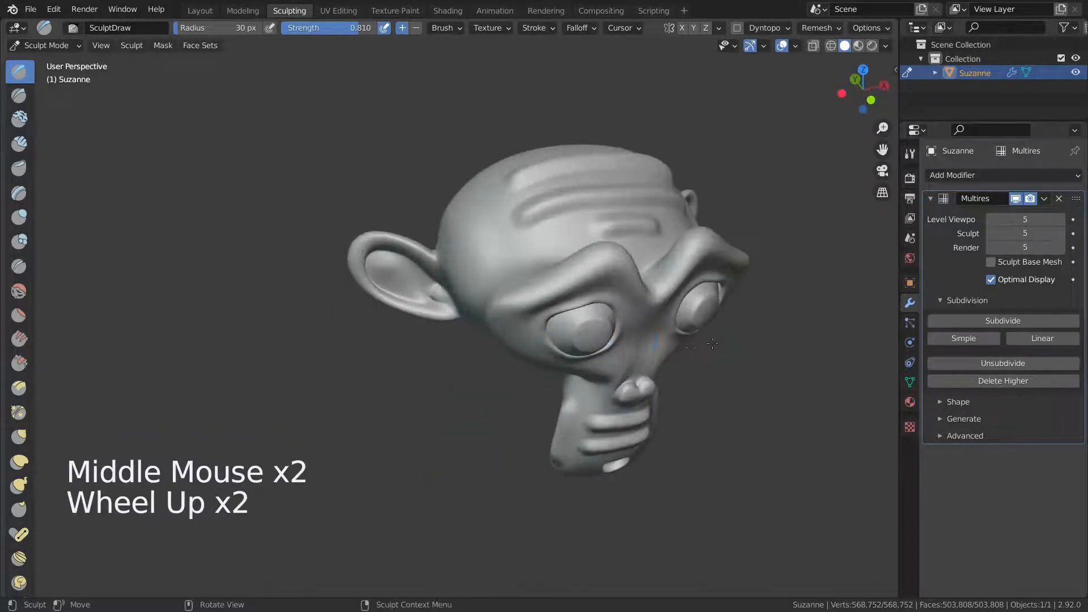
left_click_drag(624, 278, 513, 242)
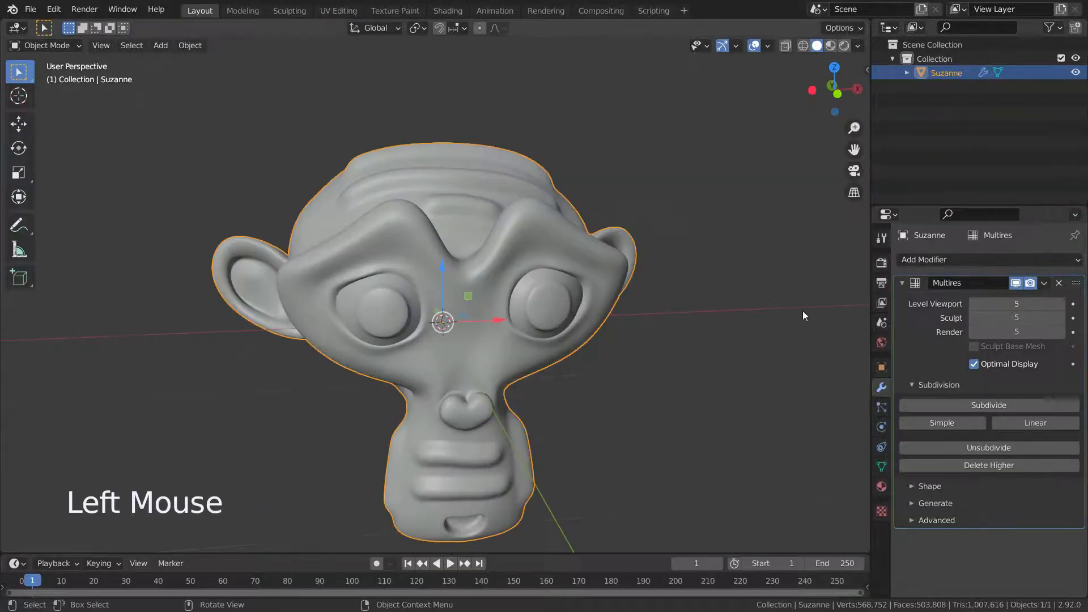
- Lower the Multires Level Viewport to 0, leaving sculpt and render at 5
left_click(973, 304)
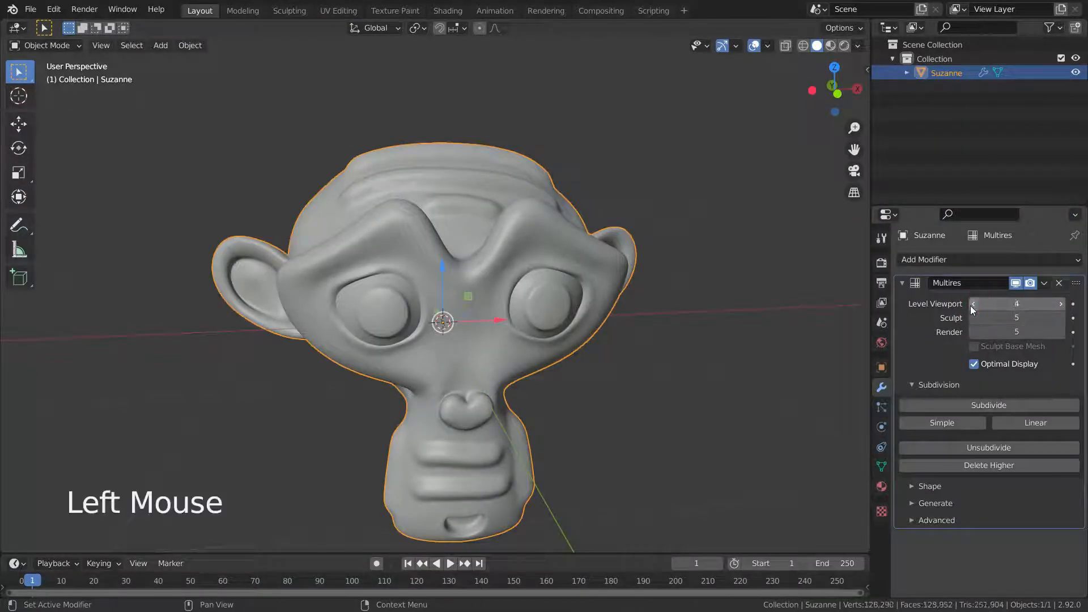
left_click(972, 303)
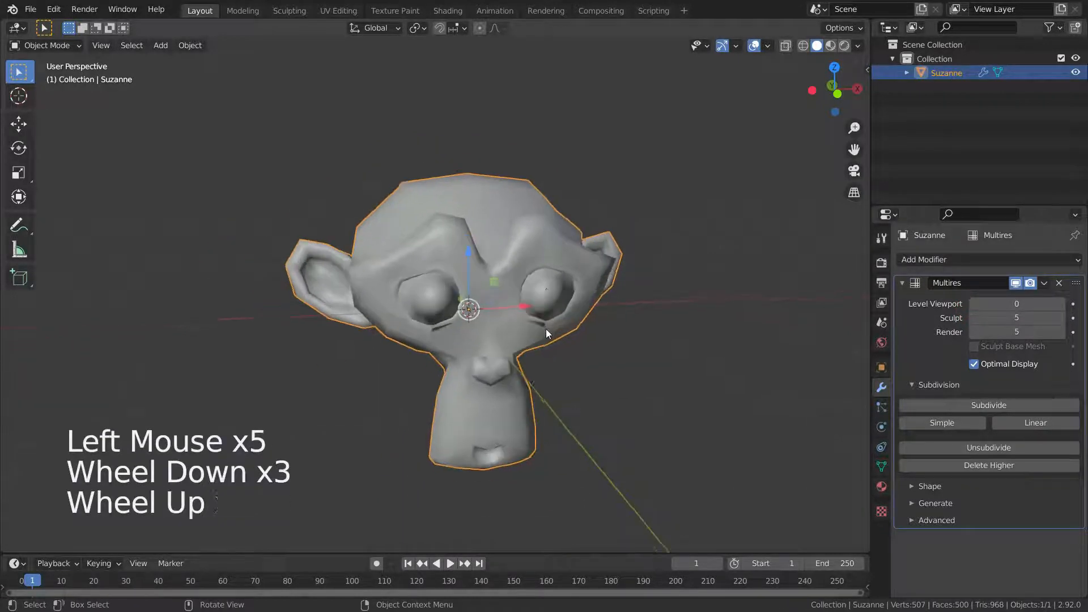
scroll("up", 3)
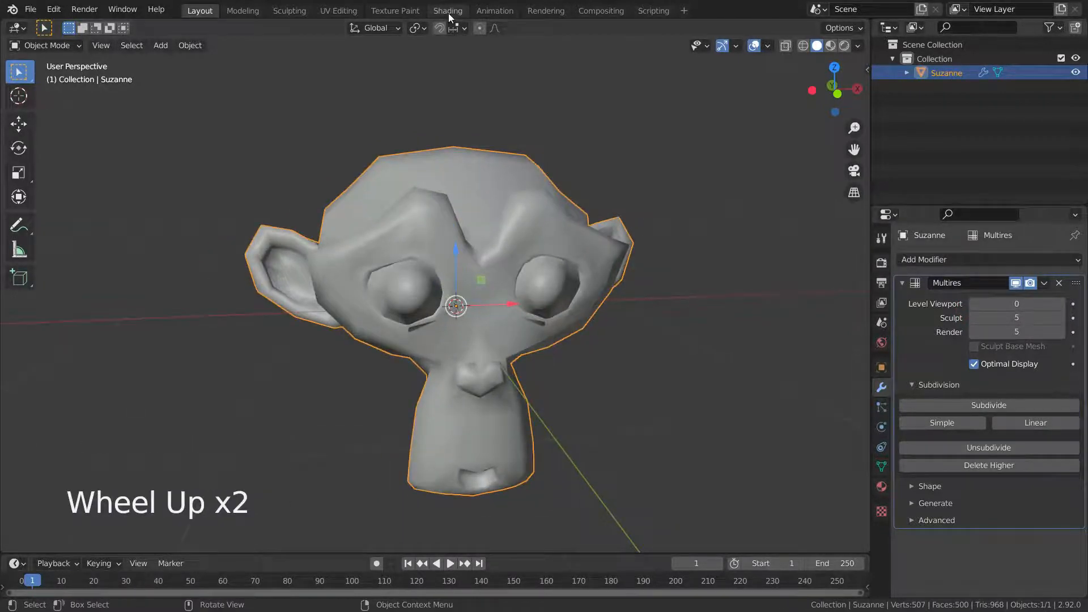
- In the Shading workspace, create a new material and add an Image Texture node
left_click(448, 10)
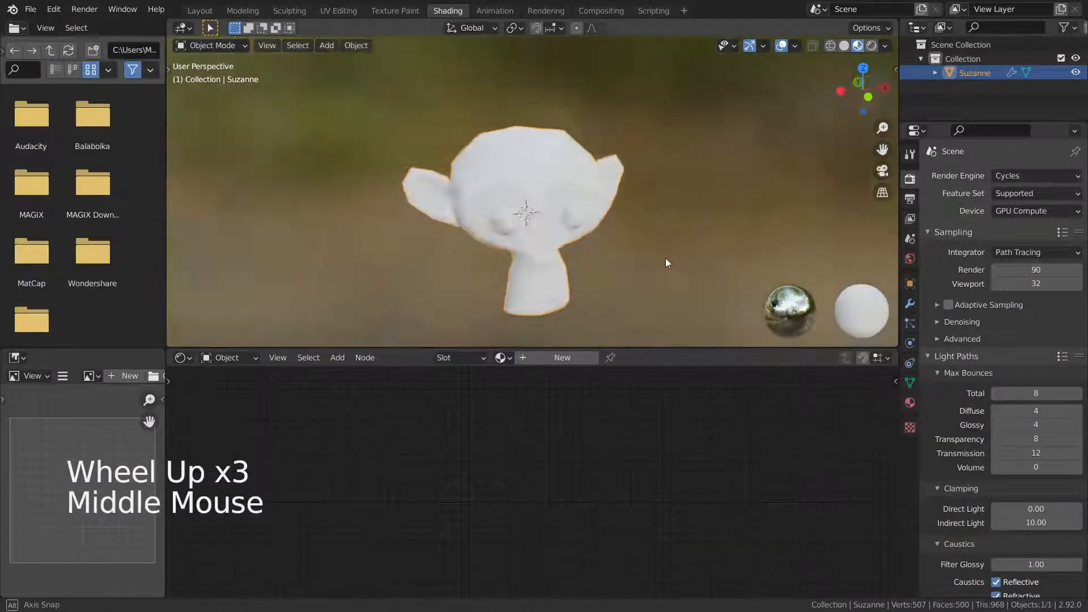
scroll("up", 3)
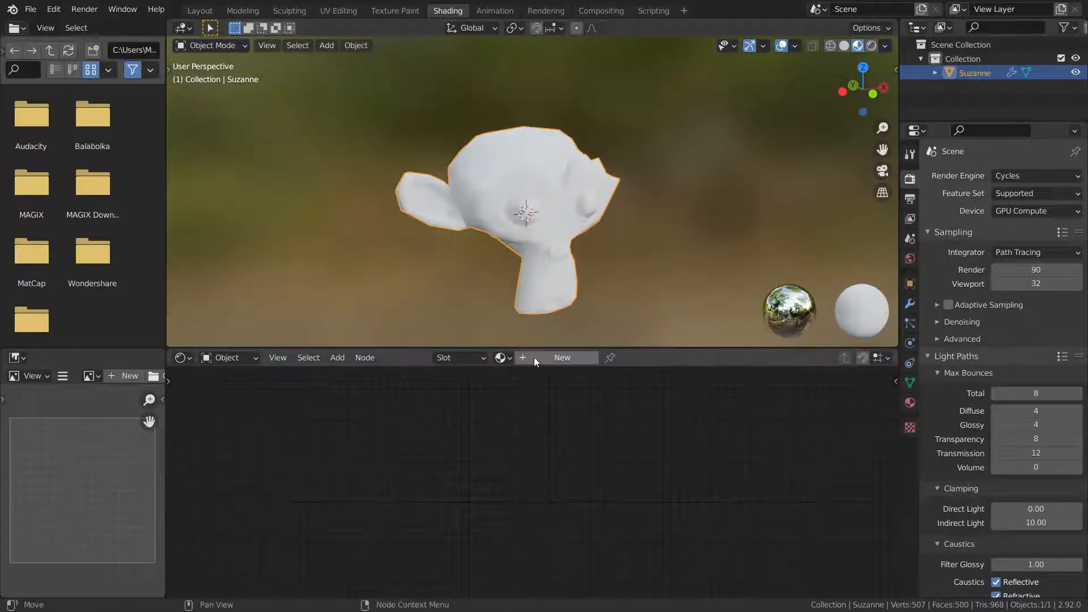
left_click(562, 357)
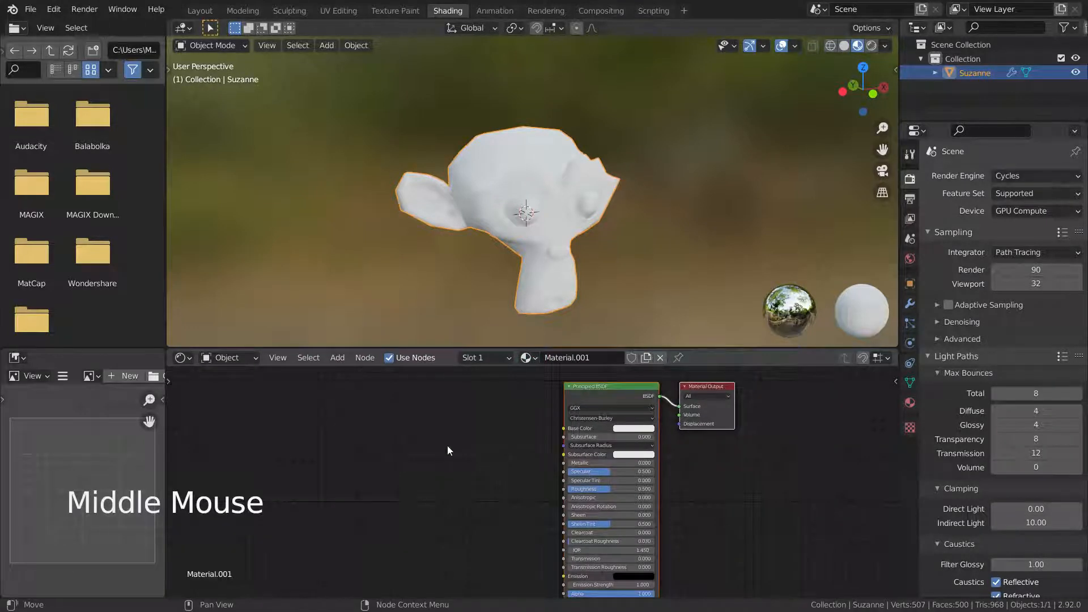
key("shift+a")
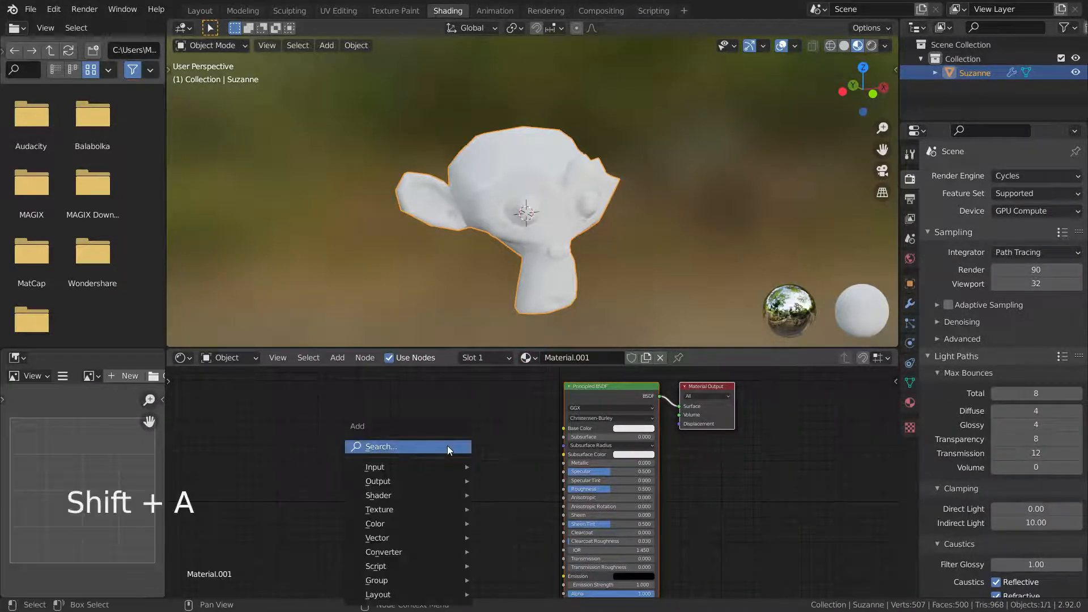
mouse_move(378, 509)
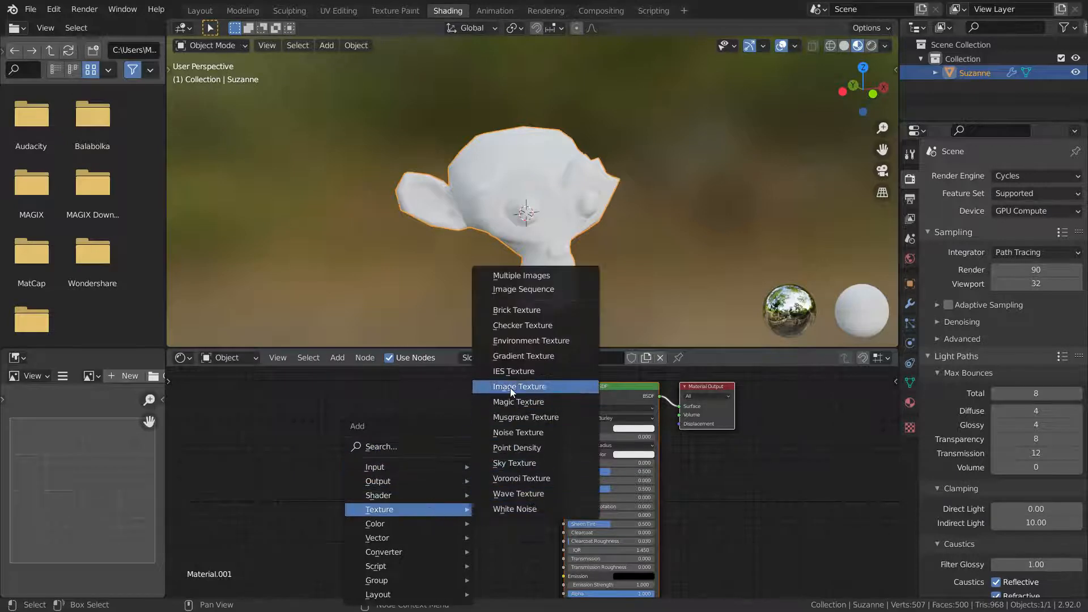
left_click(517, 386)
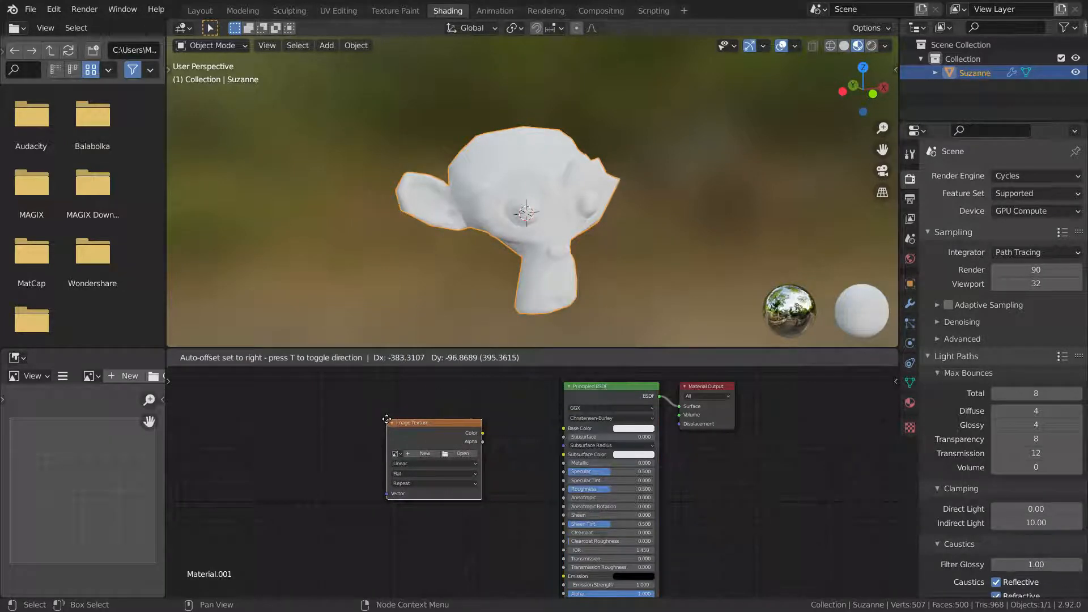
scroll("up", 3)
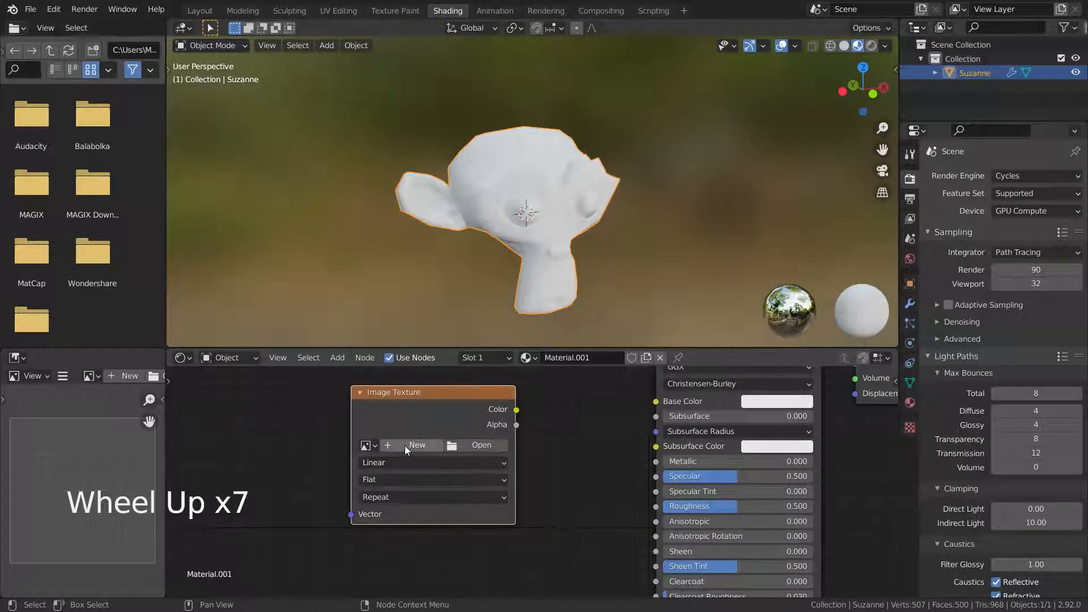
- Create a new blank image named Normal Map at 4096 by 4096 in the texture node
left_click(417, 444)
type("N")
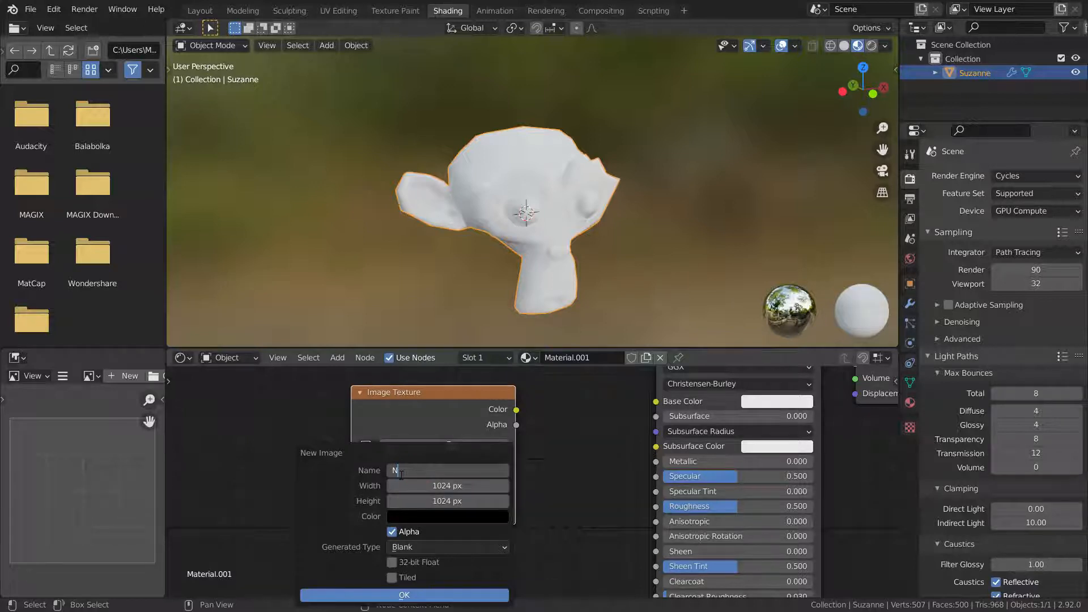
type("ormal Map")
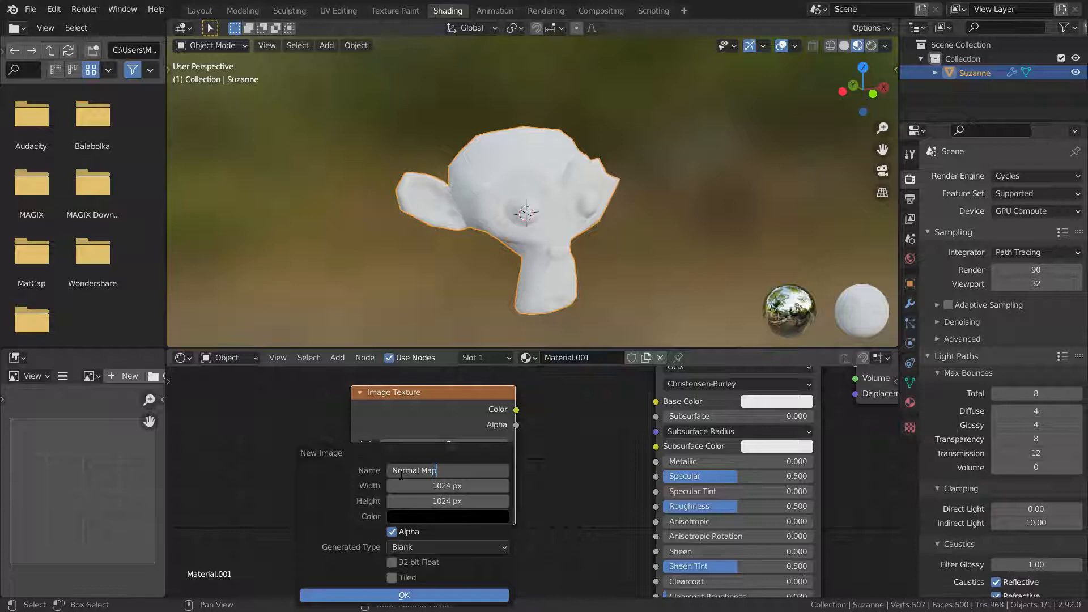
left_click(448, 485)
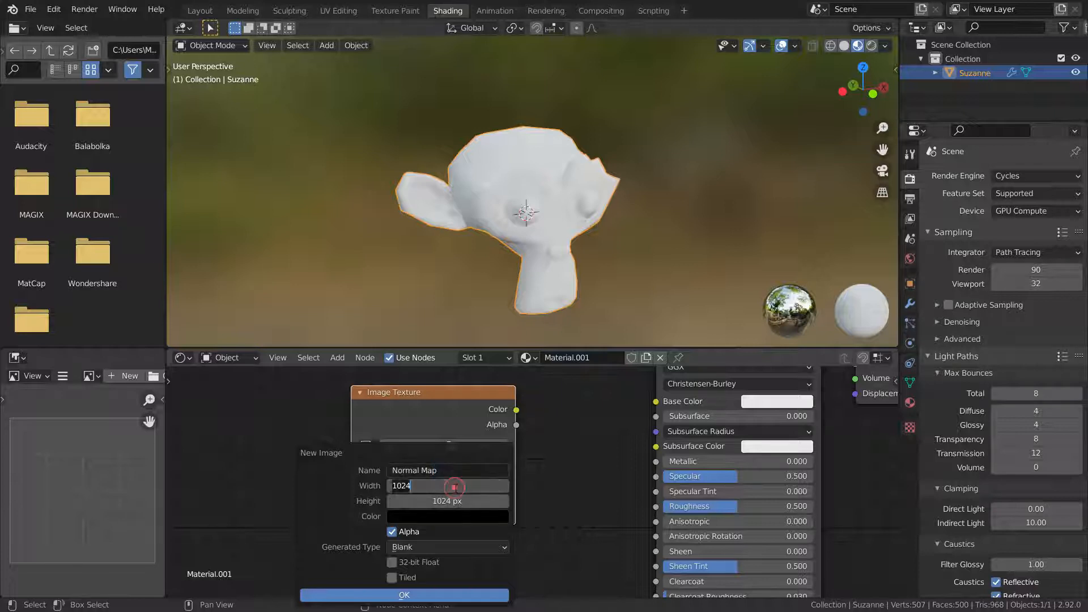
type("4096")
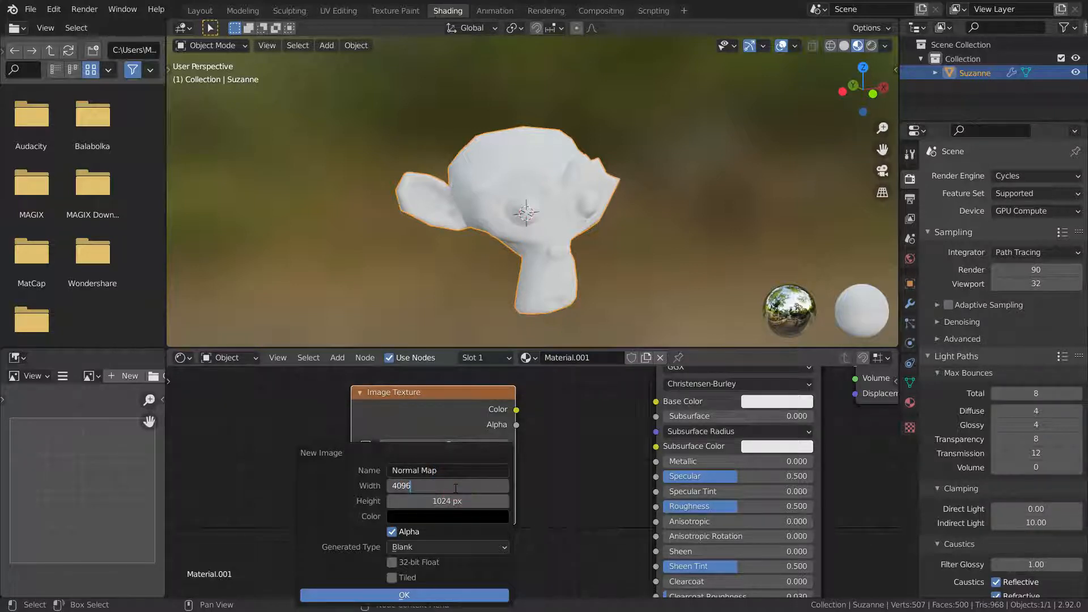
left_click(446, 500)
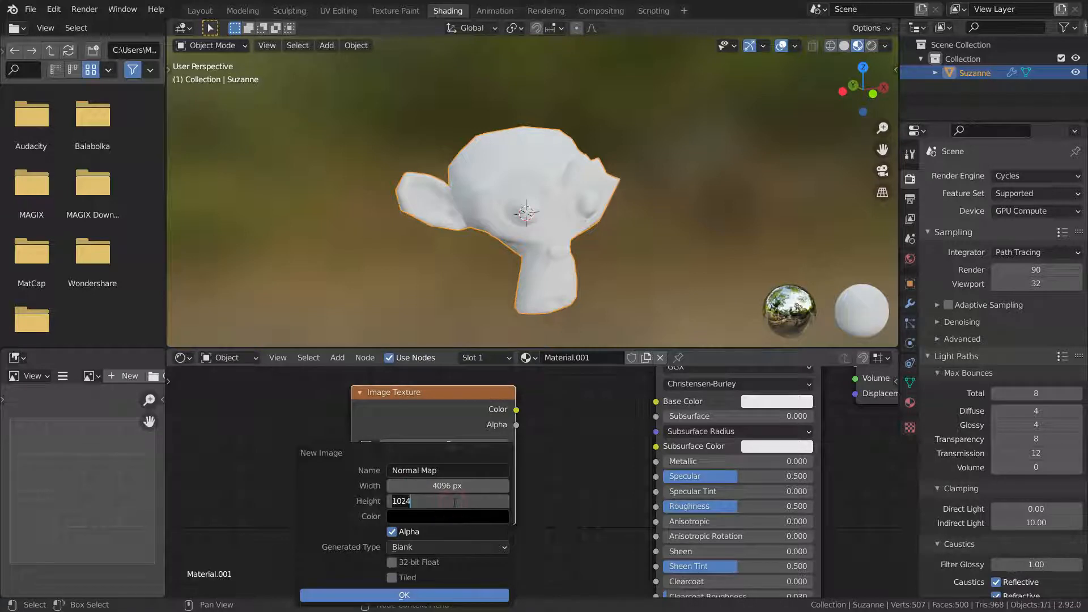
left_click(447, 500)
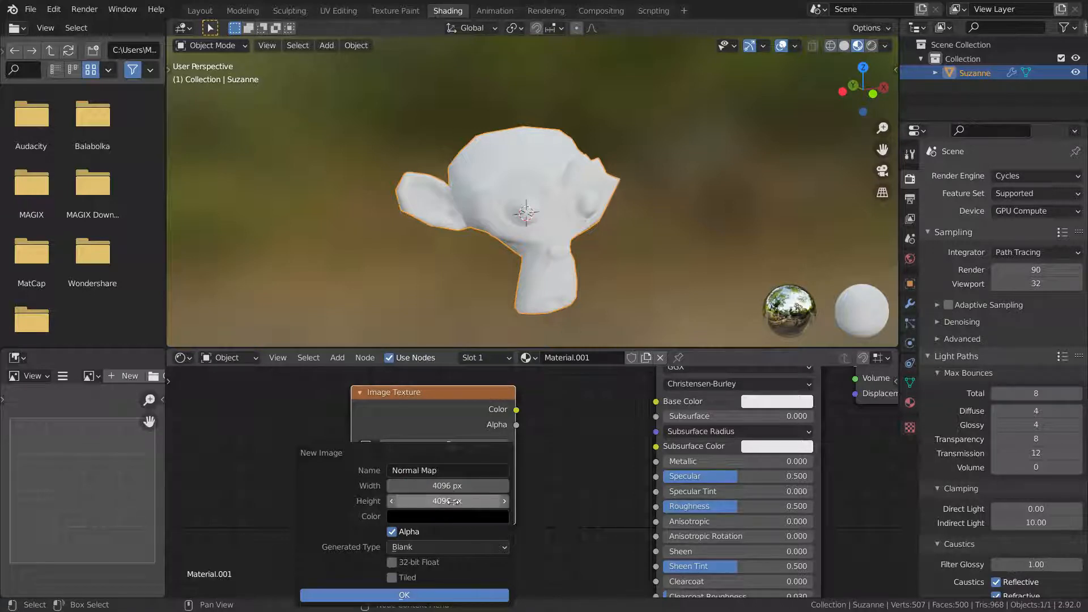
left_click(403, 595)
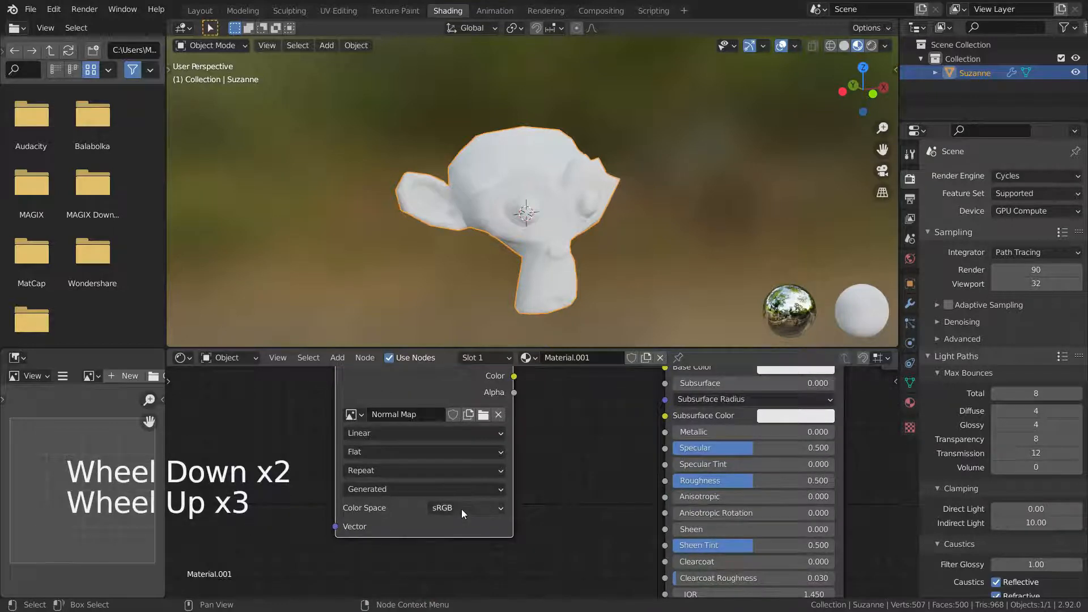
- Set the Normal Map image's colour space to Non-Color
left_click(465, 508)
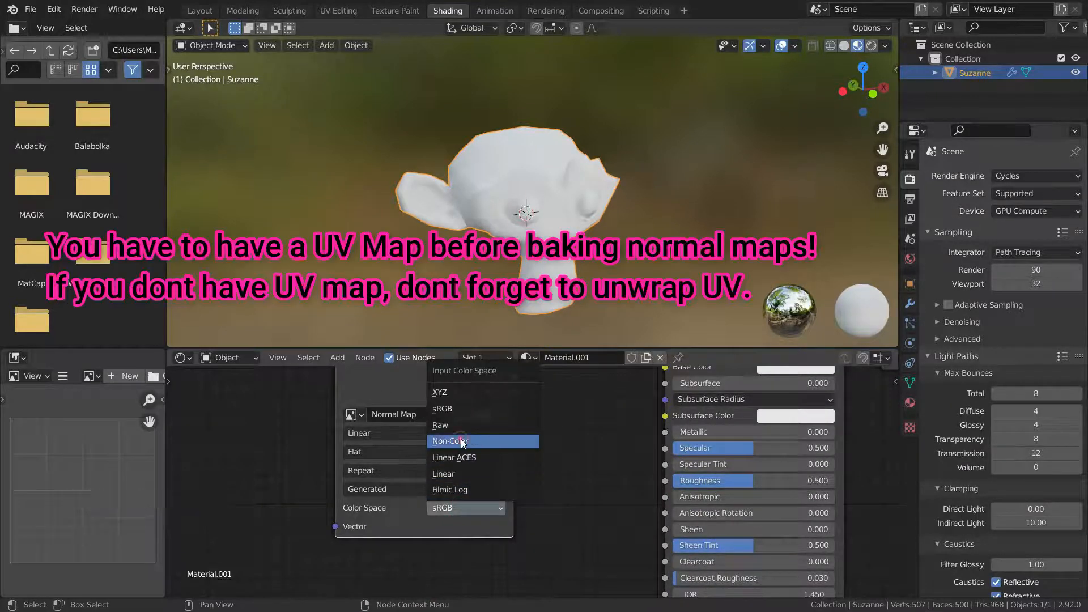
scroll("down", 3)
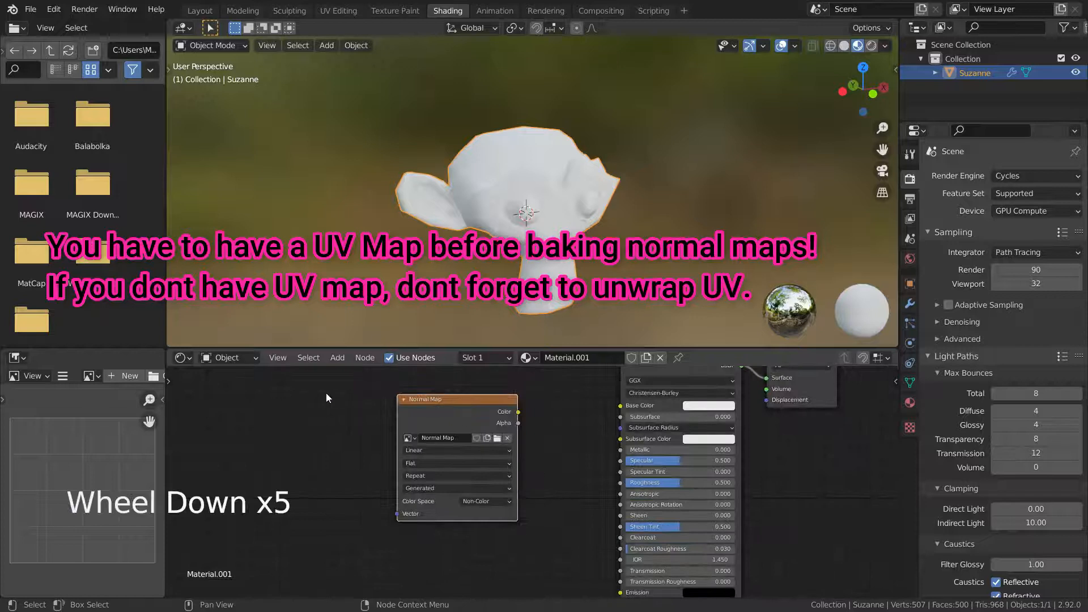
scroll("down", 3)
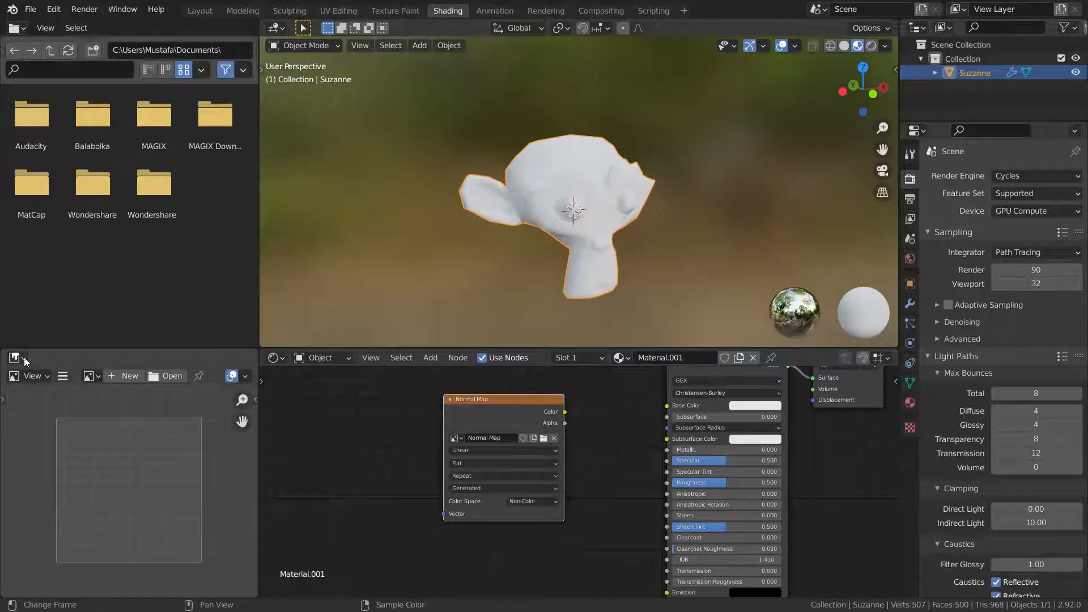
- Display the black Normal Map image in the image editor panel
left_click(11, 356)
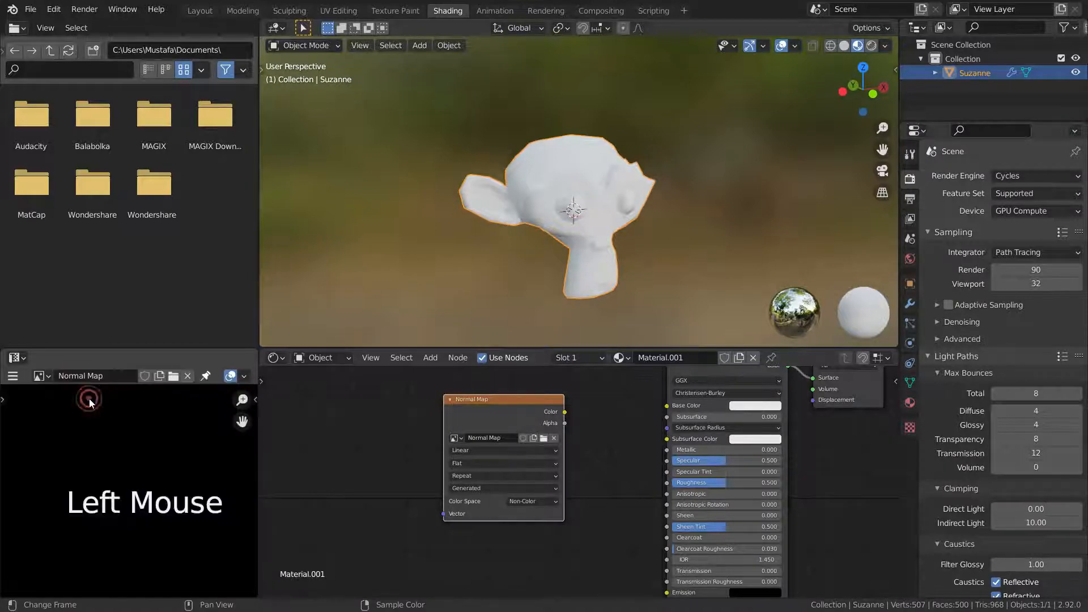
scroll("down", 3)
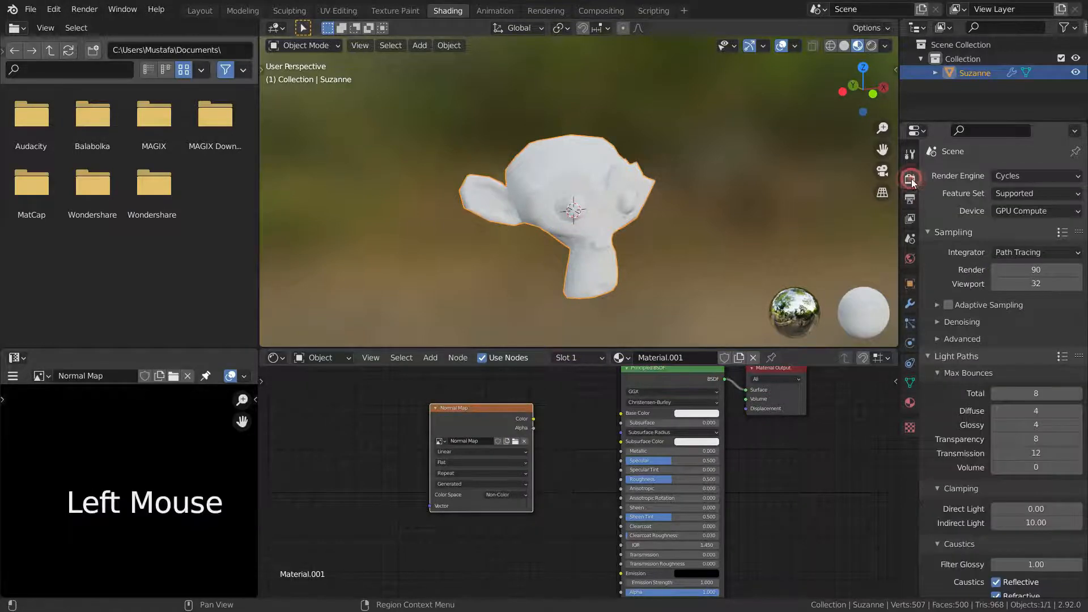
- In Render Properties' Bake panel, enable Bake from Multires with Bake Type Normals
left_click(1033, 176)
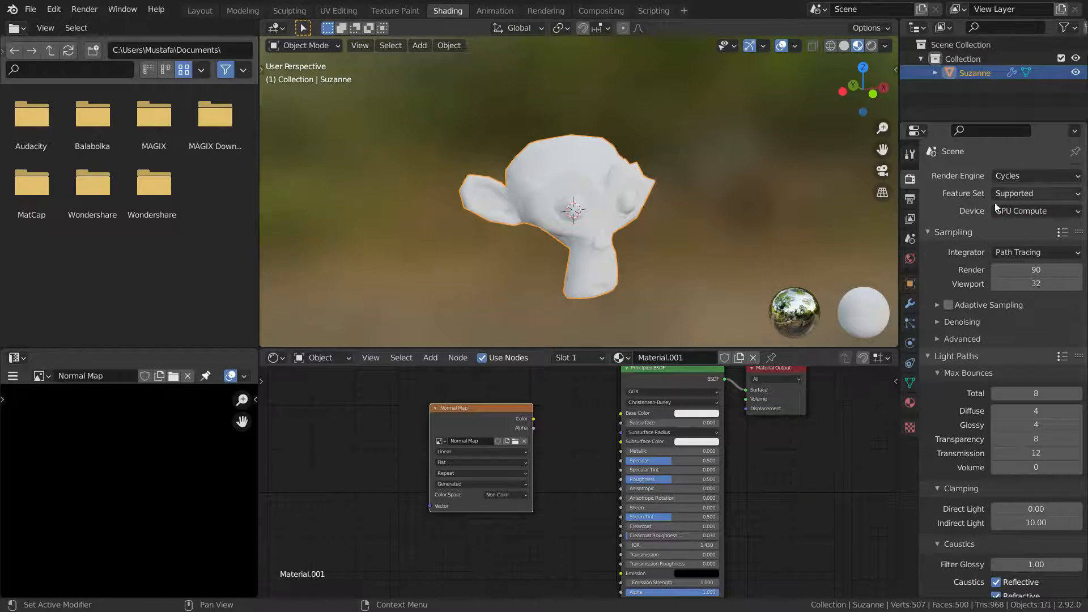
scroll("down", 3)
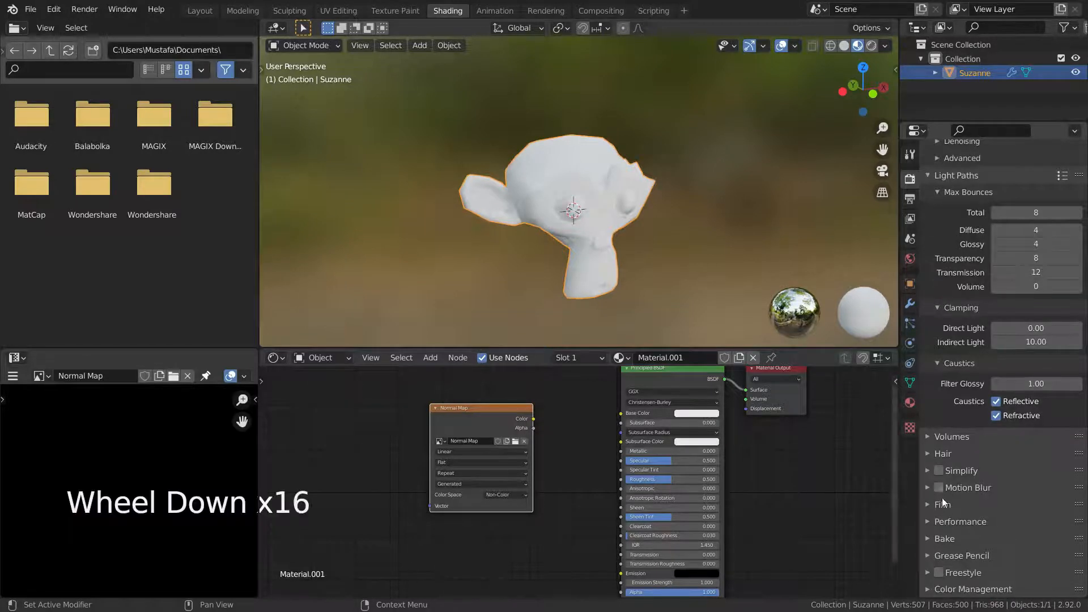
scroll("down", 3)
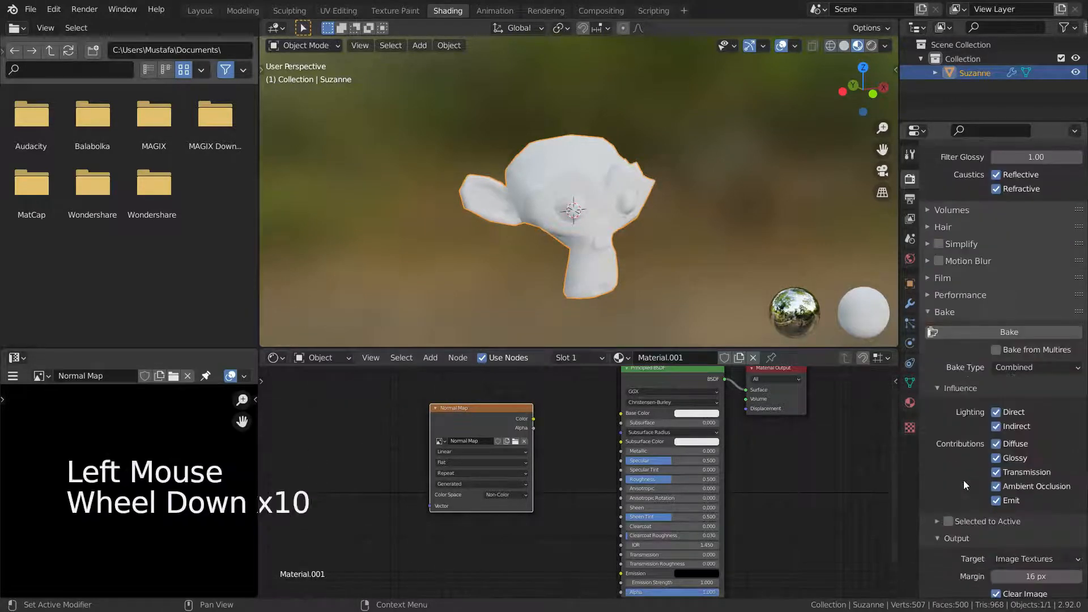
scroll("down", 3)
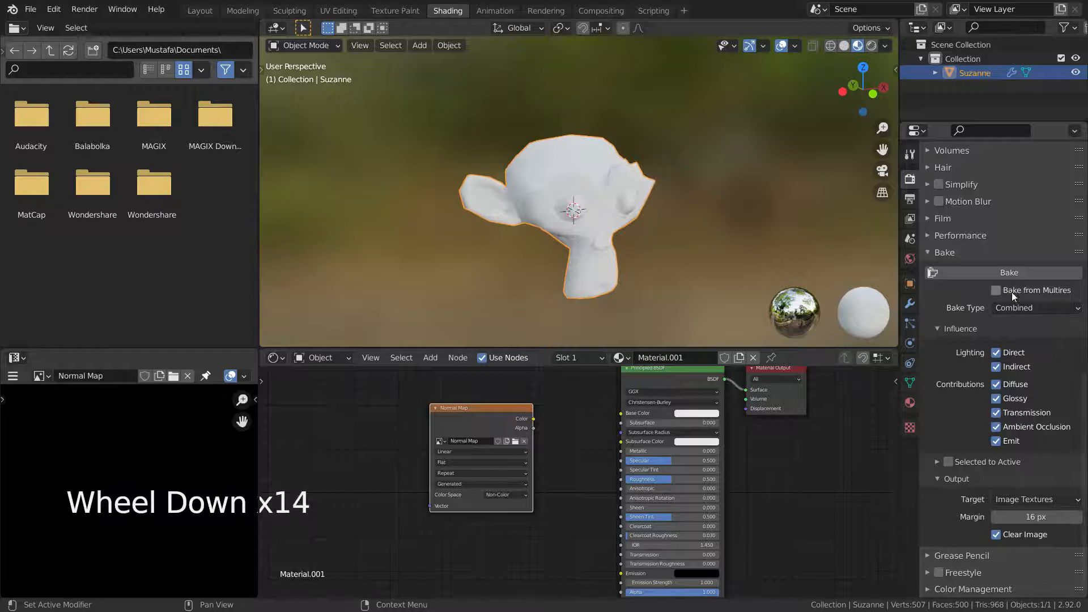
mouse_move(997, 291)
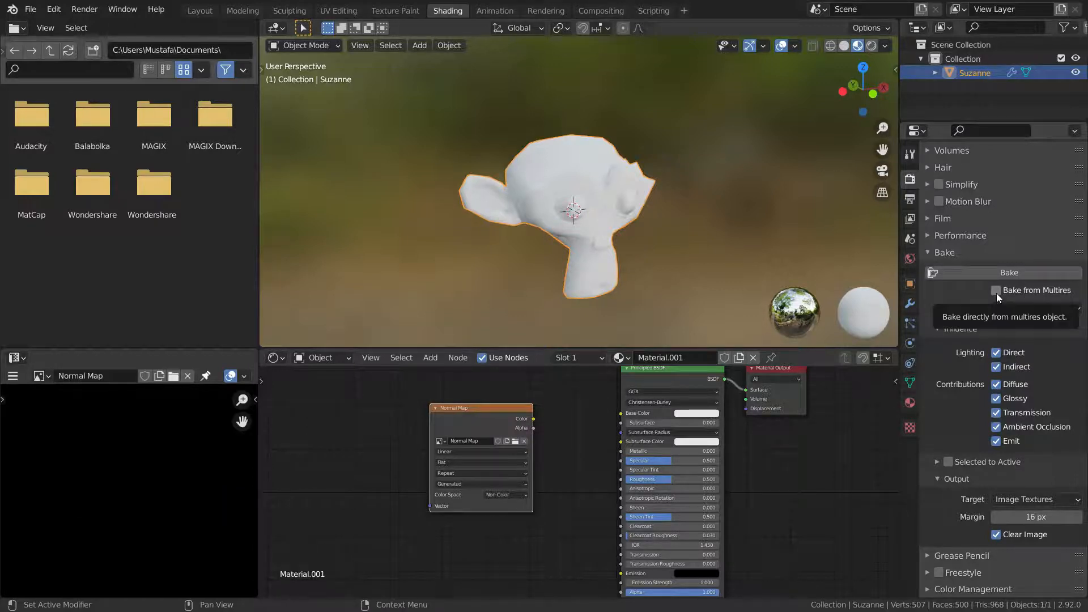
left_click(996, 290)
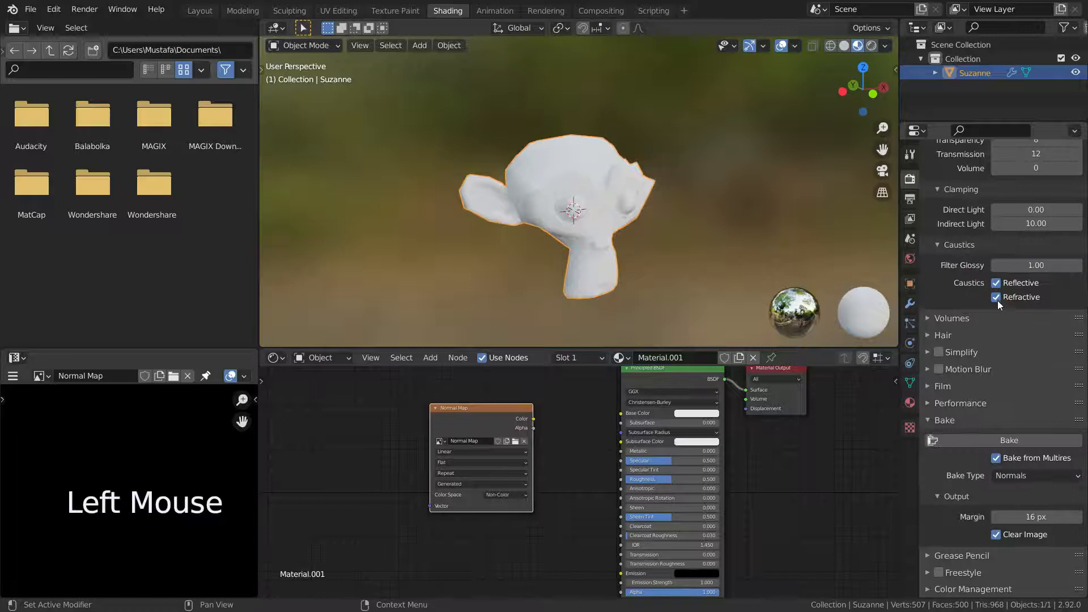
scroll("down", 3)
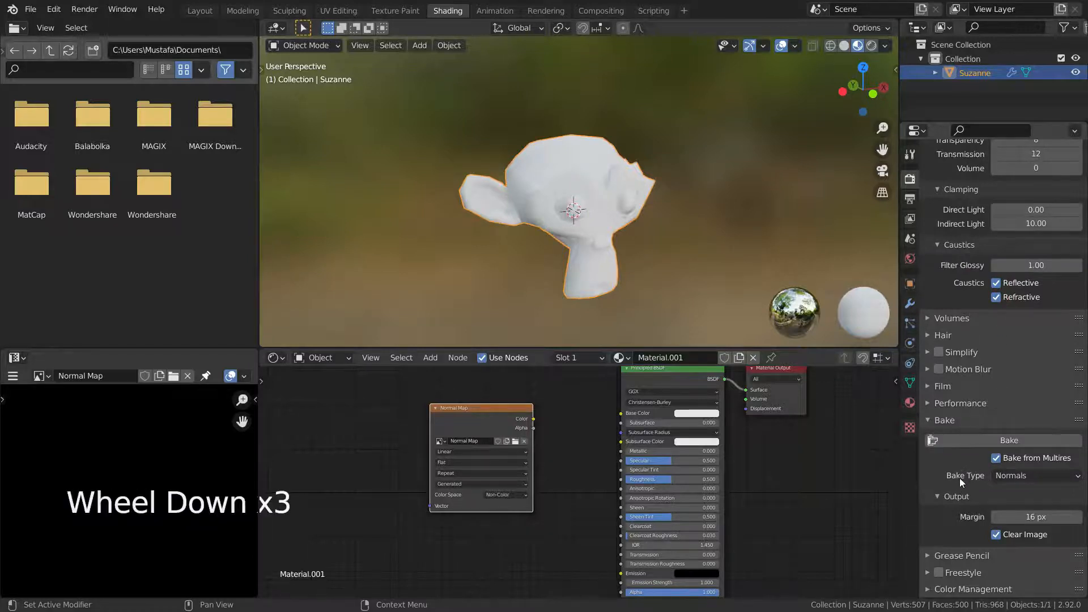
left_click(1044, 474)
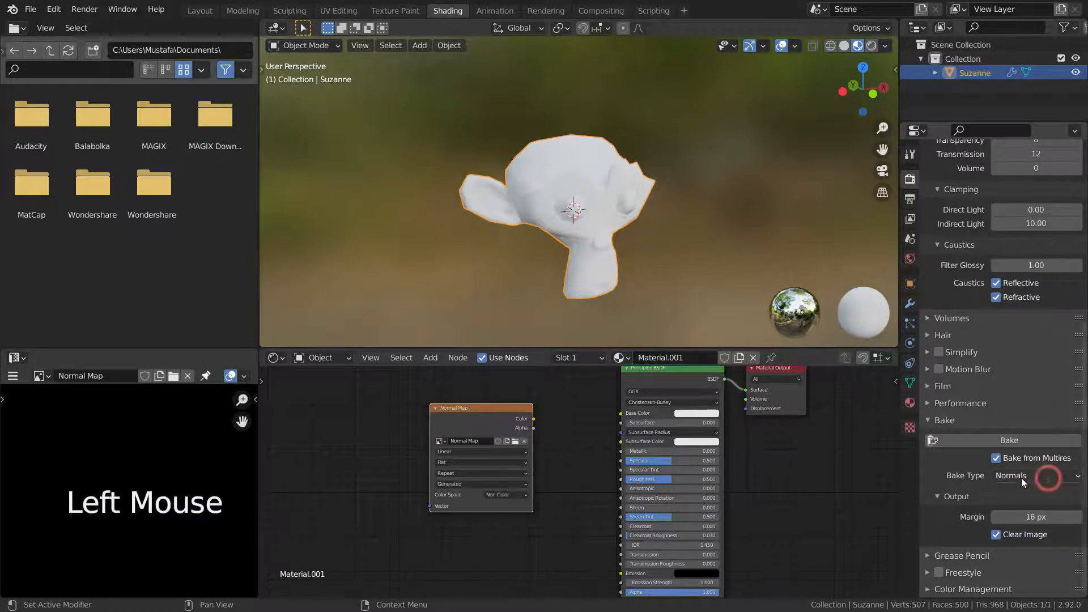
mouse_move(1033, 475)
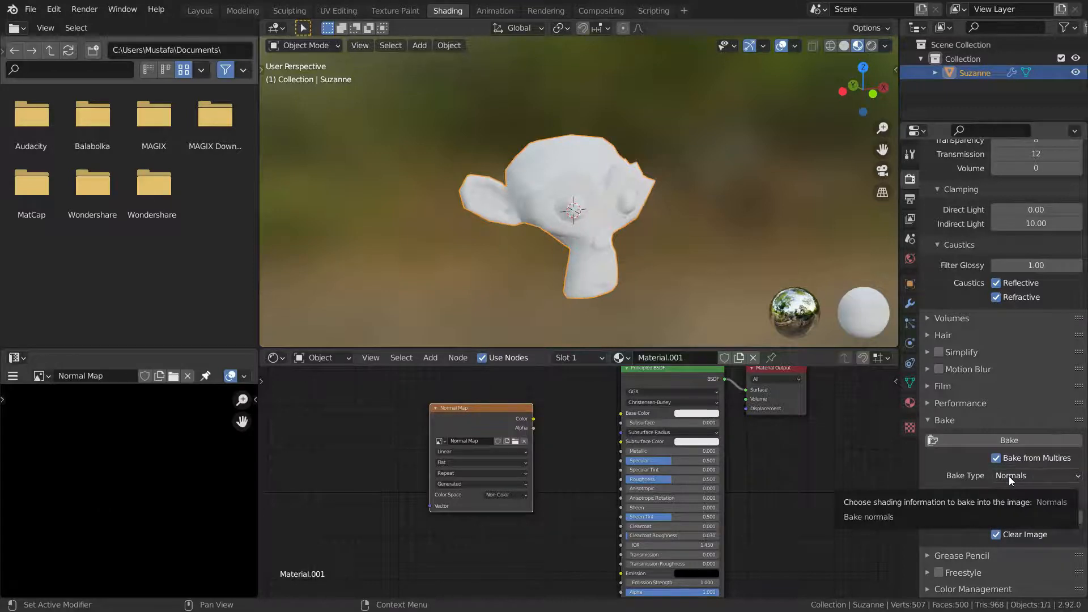
left_click(956, 495)
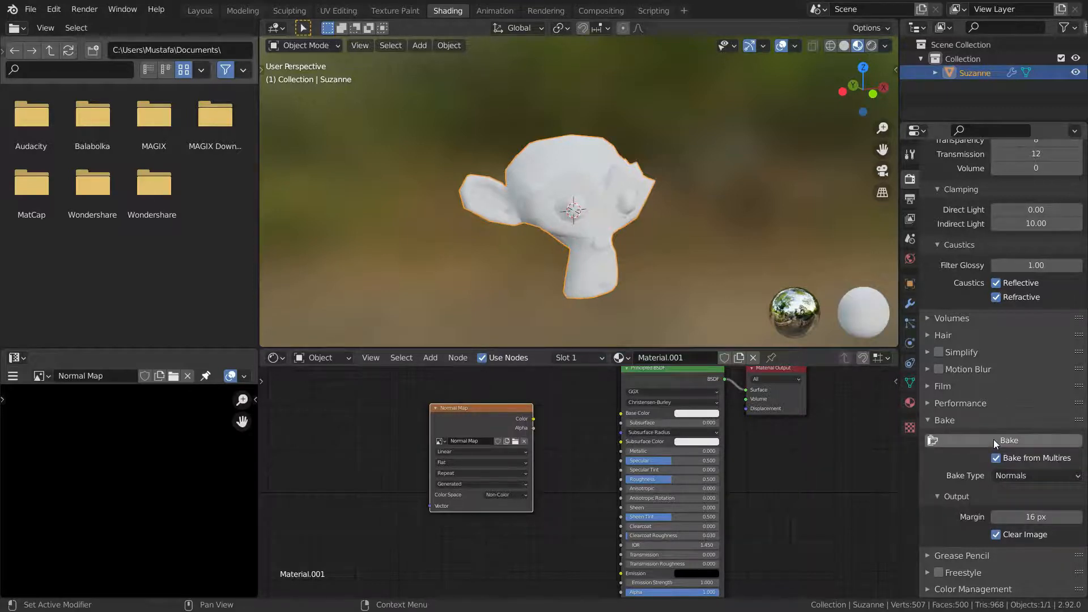
- Run the Multires bake so Suzanne's sculpt detail fills the 4096 Normal Map image
left_click(1007, 440)
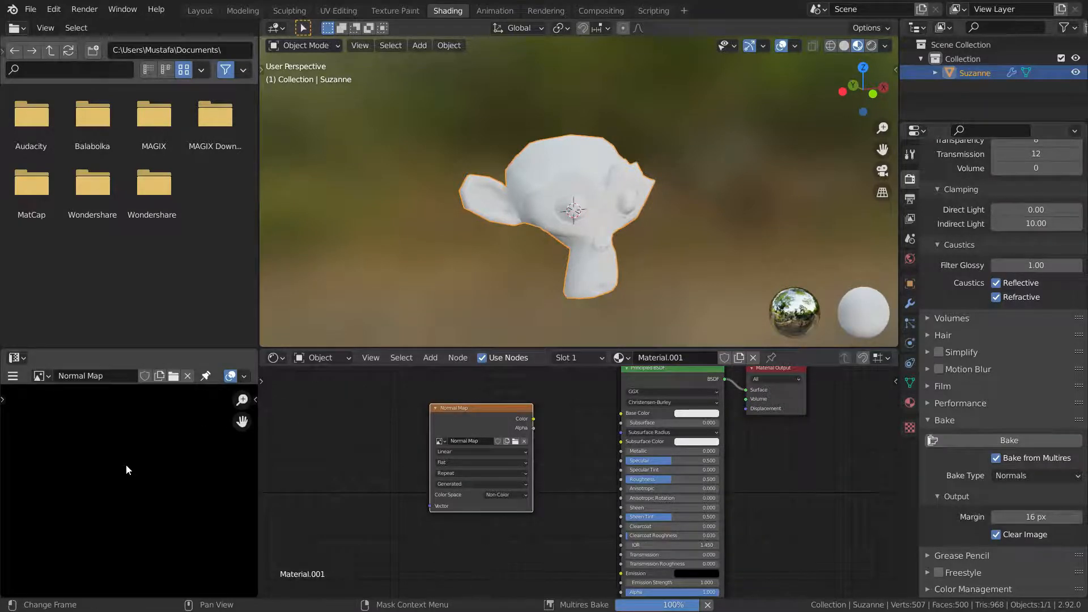
scroll("down", 3)
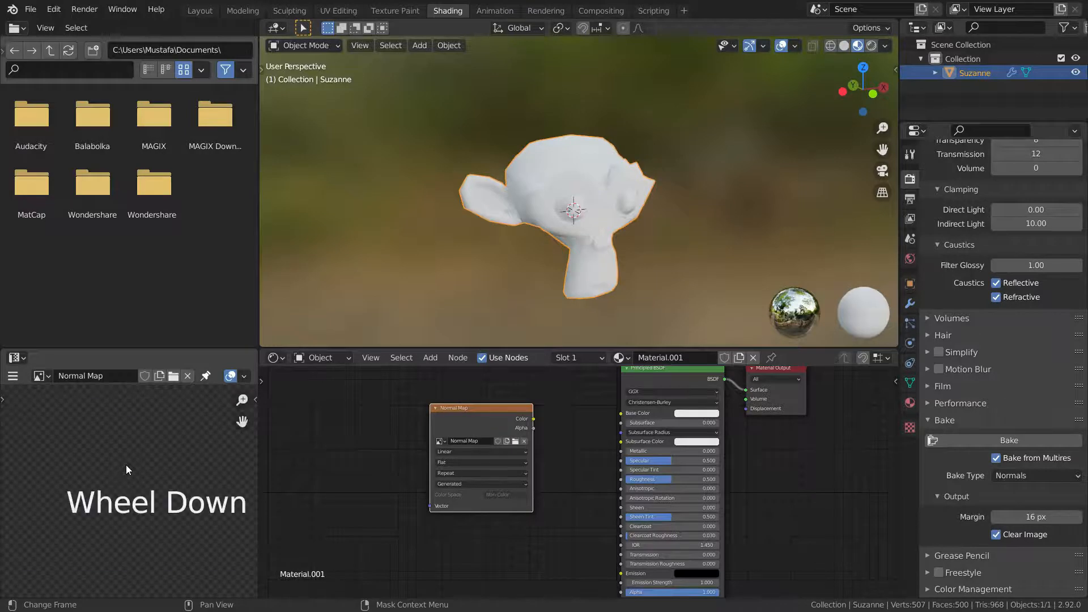
scroll("down", 3)
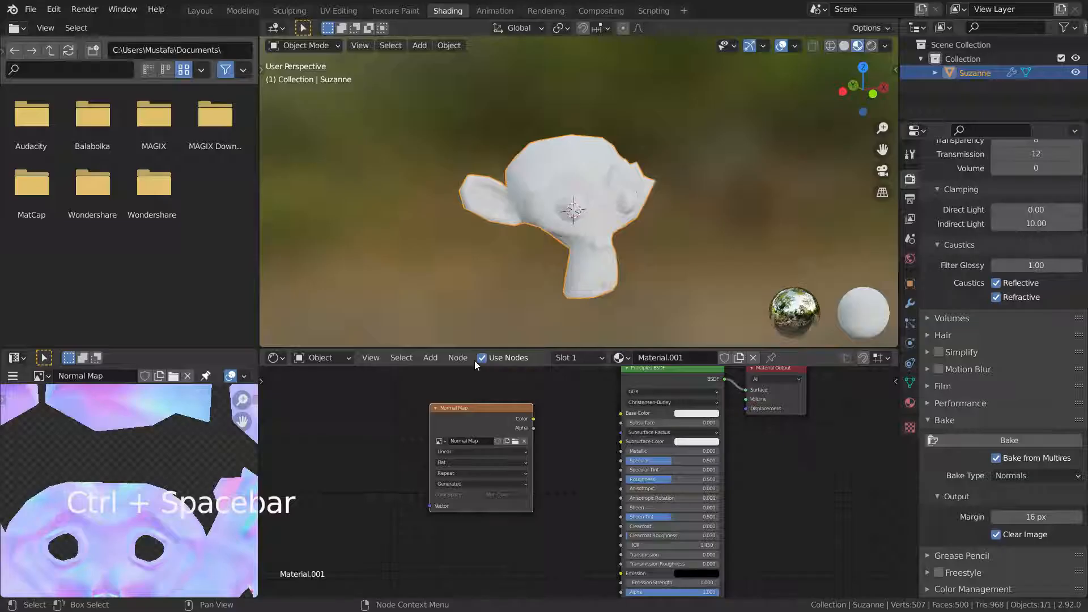
scroll("down", 3)
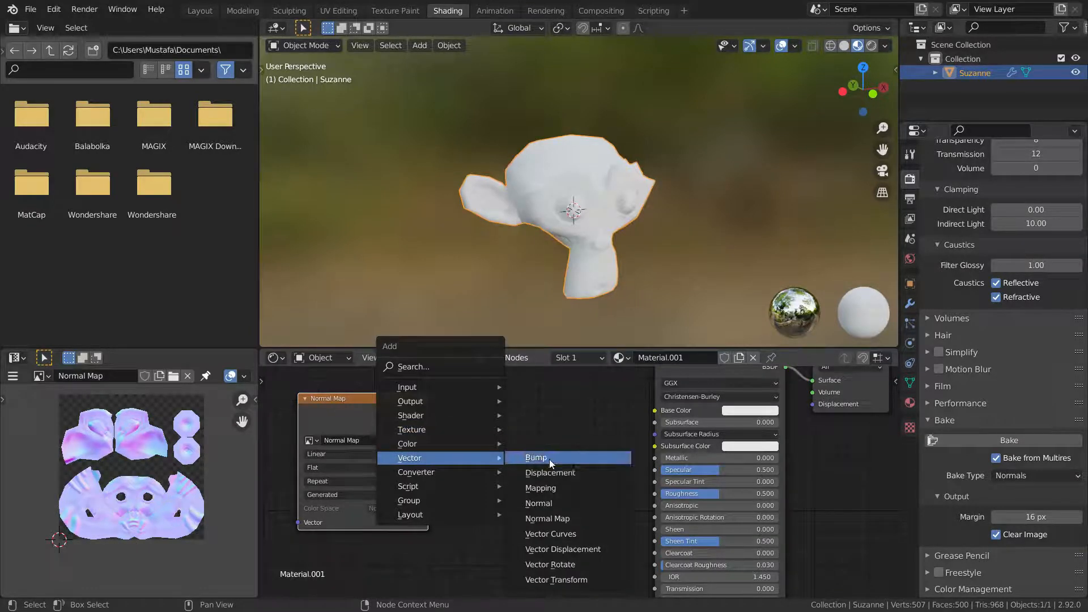
- Add a Vector Normal Map node and wire the baked image's Color output into its Color input
left_click(547, 517)
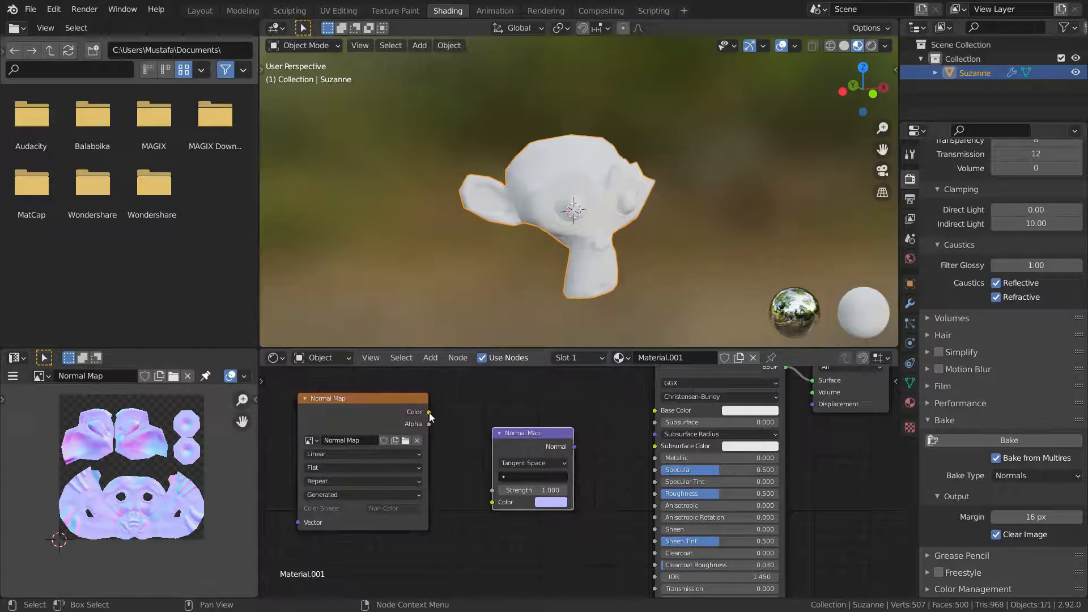
left_click_drag(429, 412, 490, 502)
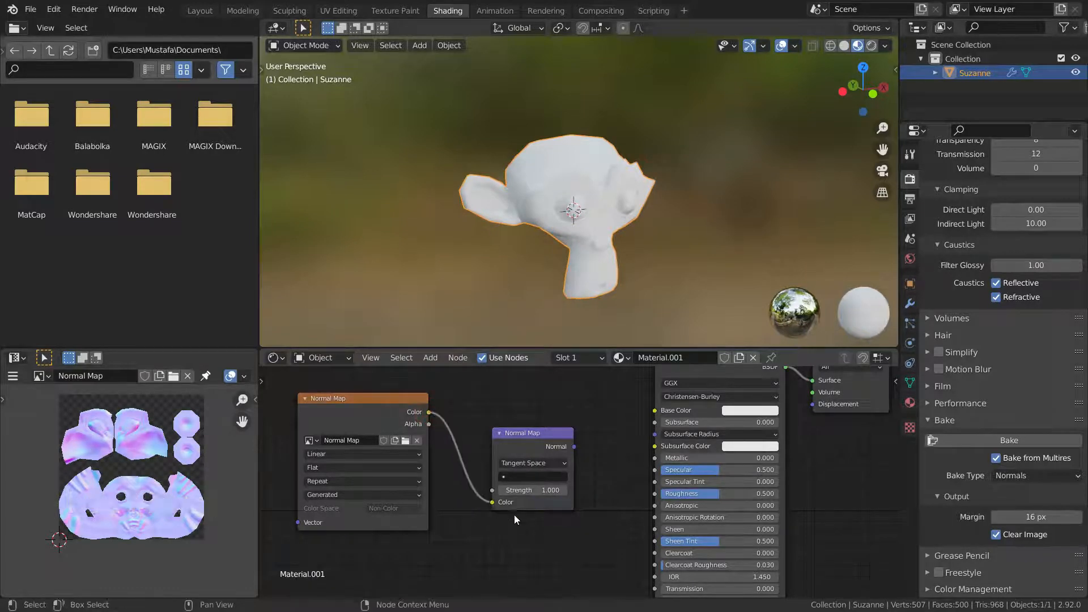
scroll("down", 3)
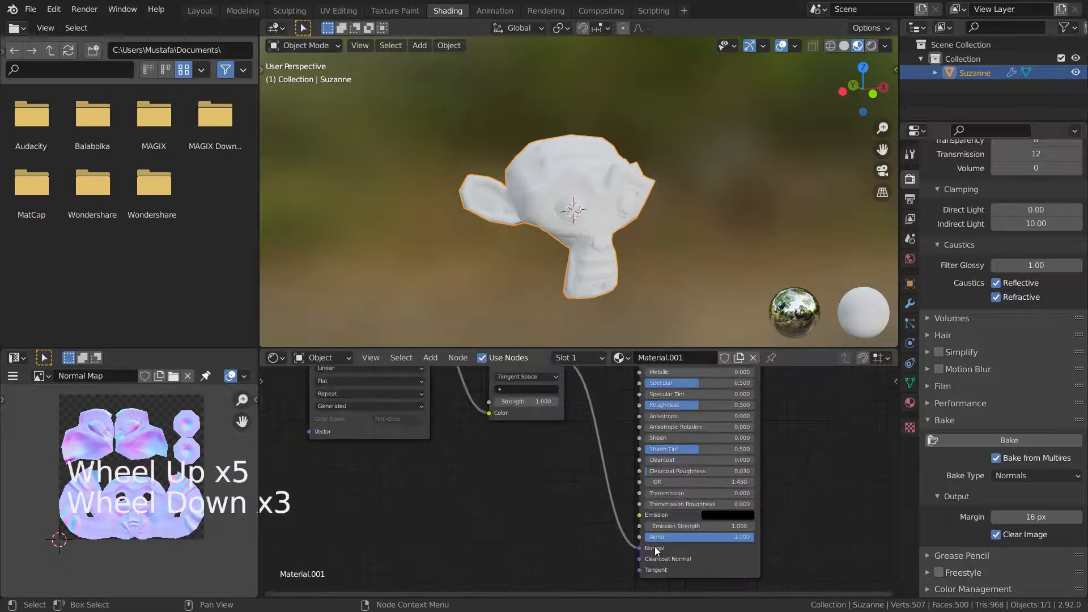
- Change the Principled BSDF Base Color swatch to pink for Suzanne's material
scroll("down", 3)
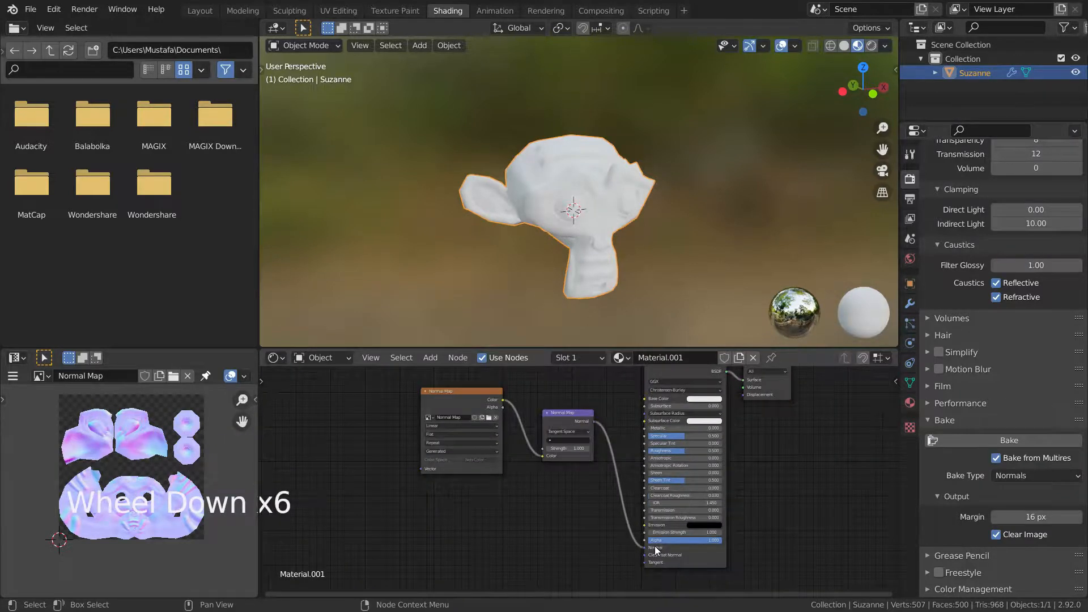
scroll("down", 3)
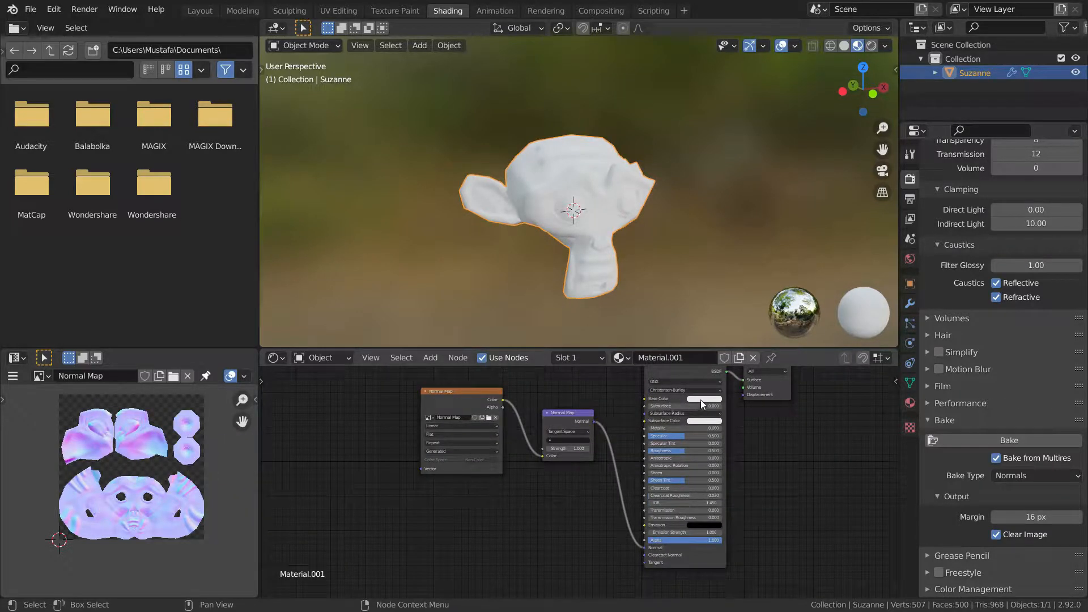
left_click(703, 398)
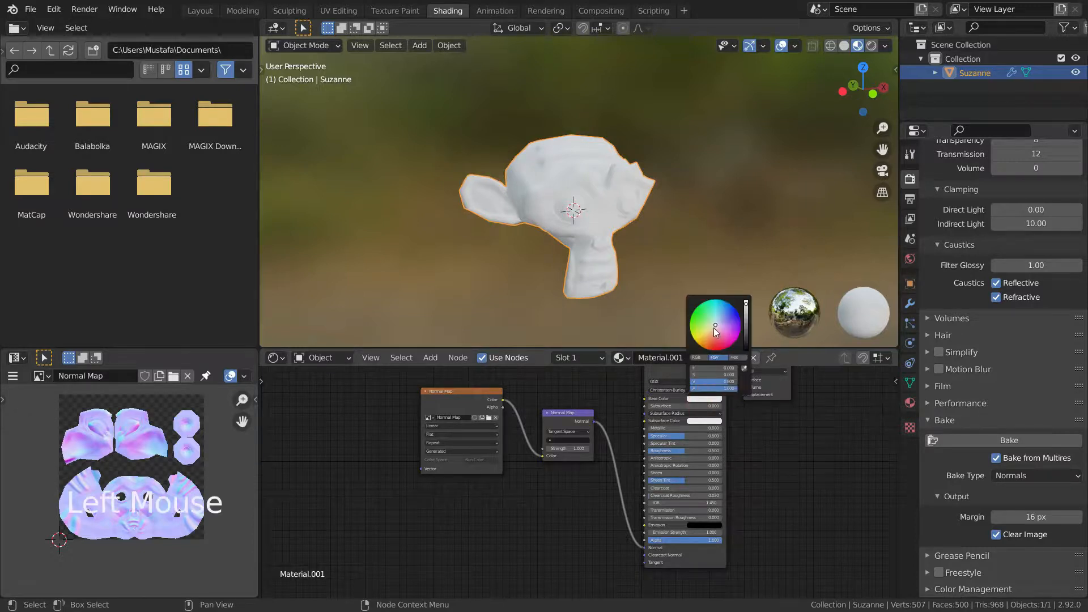
left_click(717, 340)
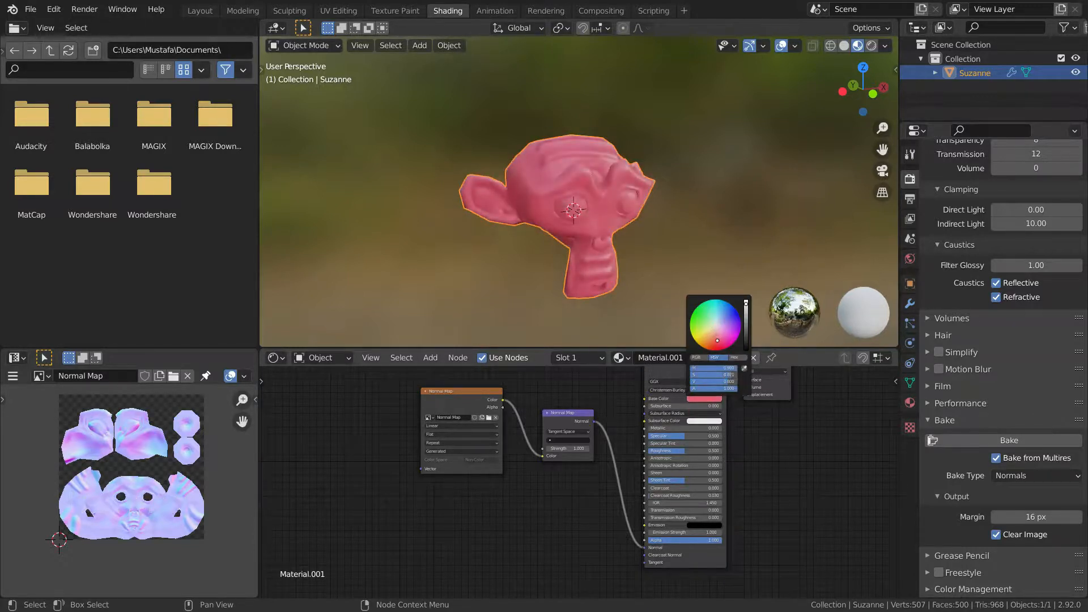